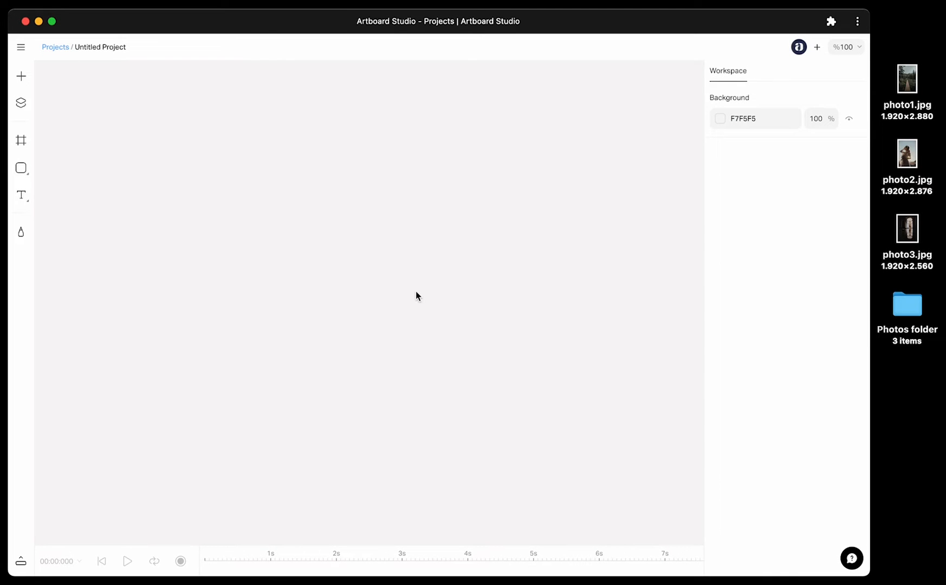
mouse_move(420, 294)
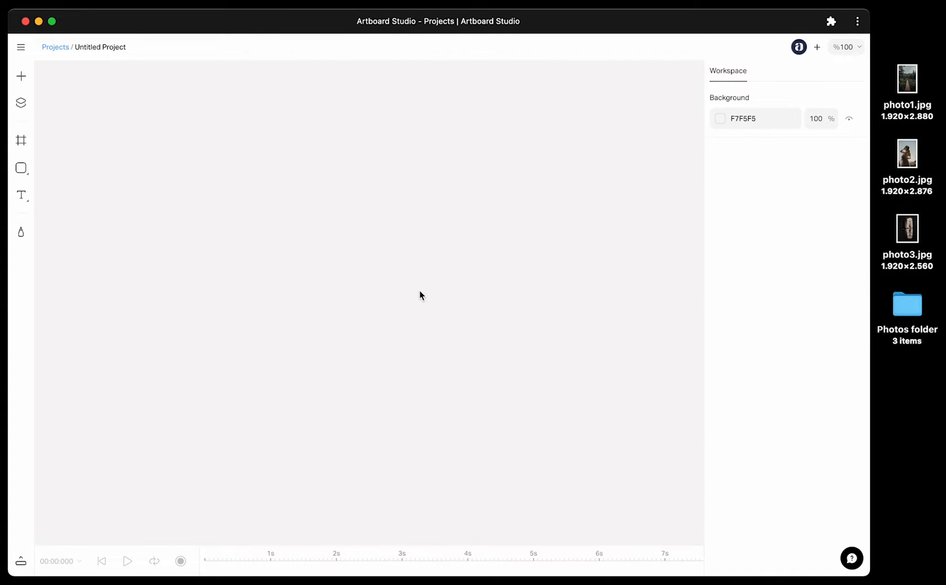
mouse_move(427, 282)
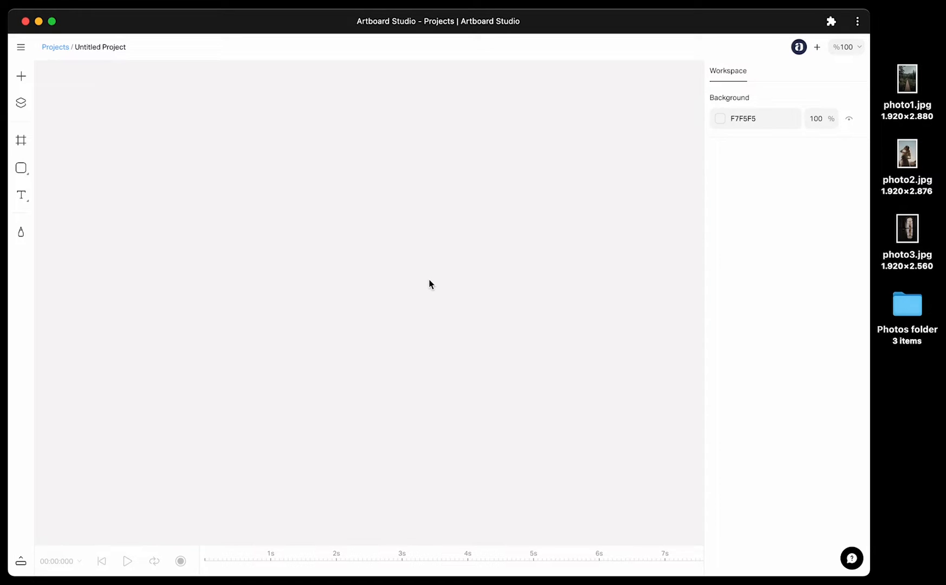
mouse_move(881, 133)
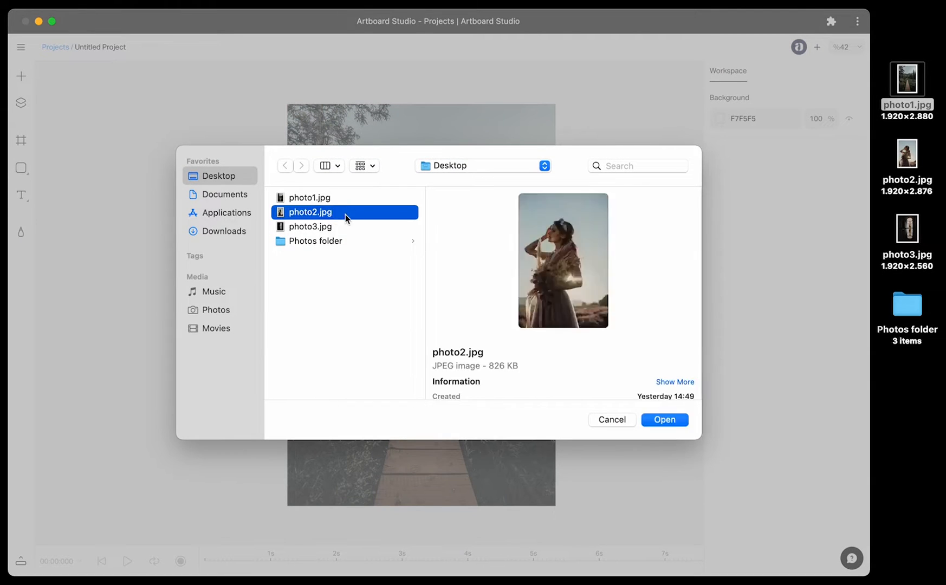
Step: Import photo1.jpg and photo2.jpg from the Desktop onto the canvas side by side
click(665, 420)
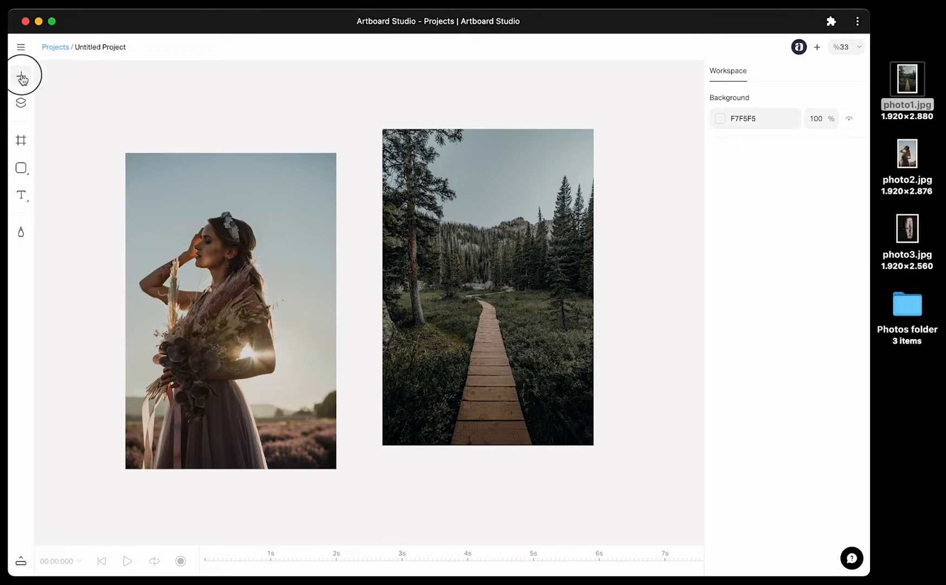
Step: Add the Unsplash stock photo of a laptop on a leather sofa
click(20, 76)
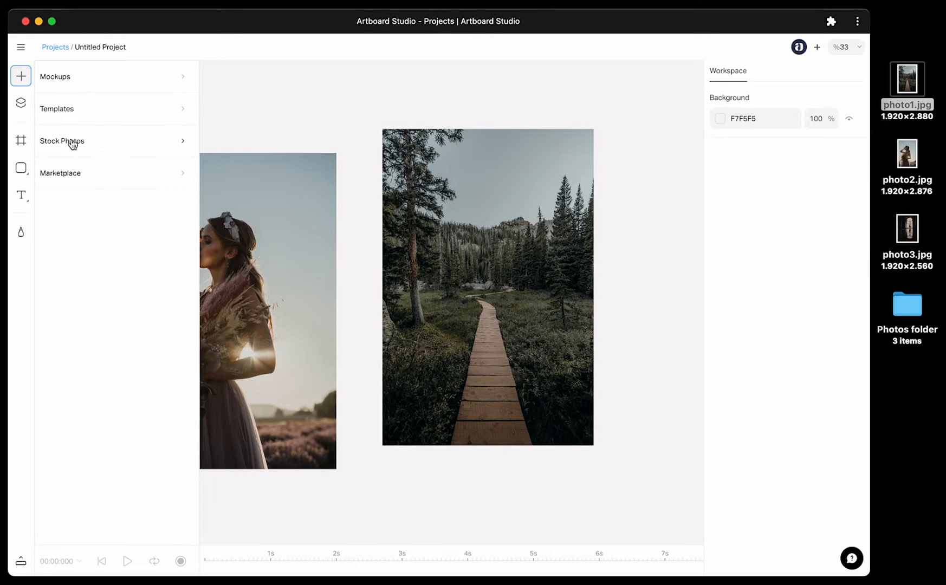
click(62, 142)
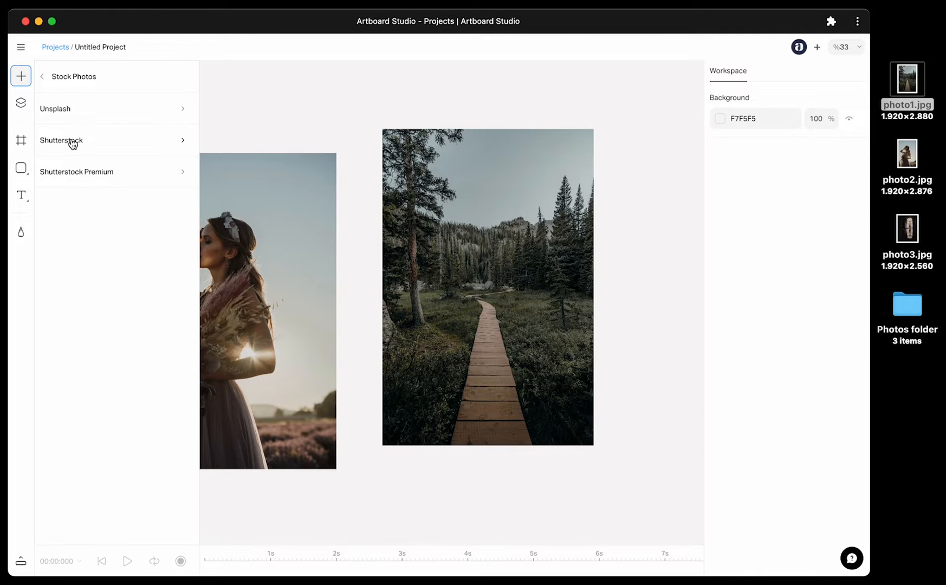
mouse_move(65, 115)
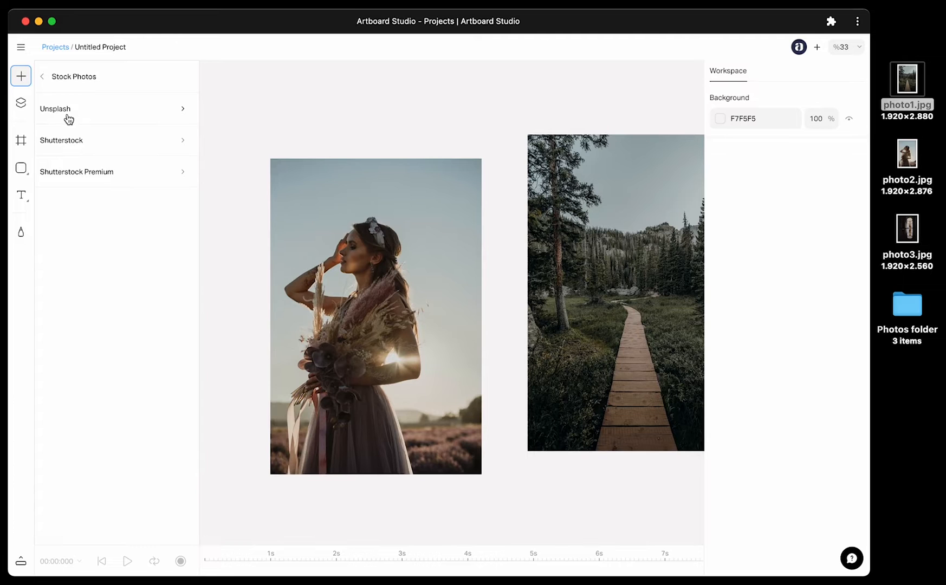
click(57, 109)
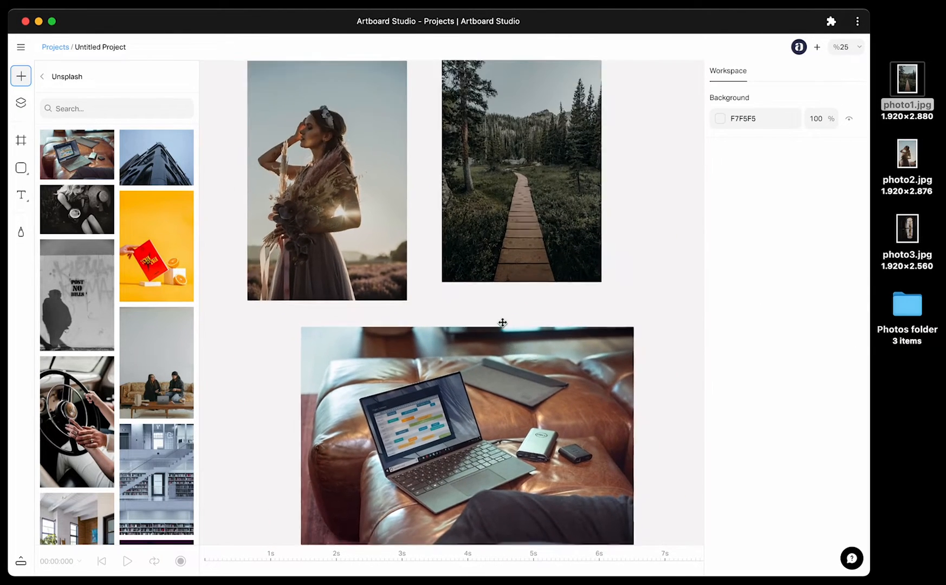
click(21, 75)
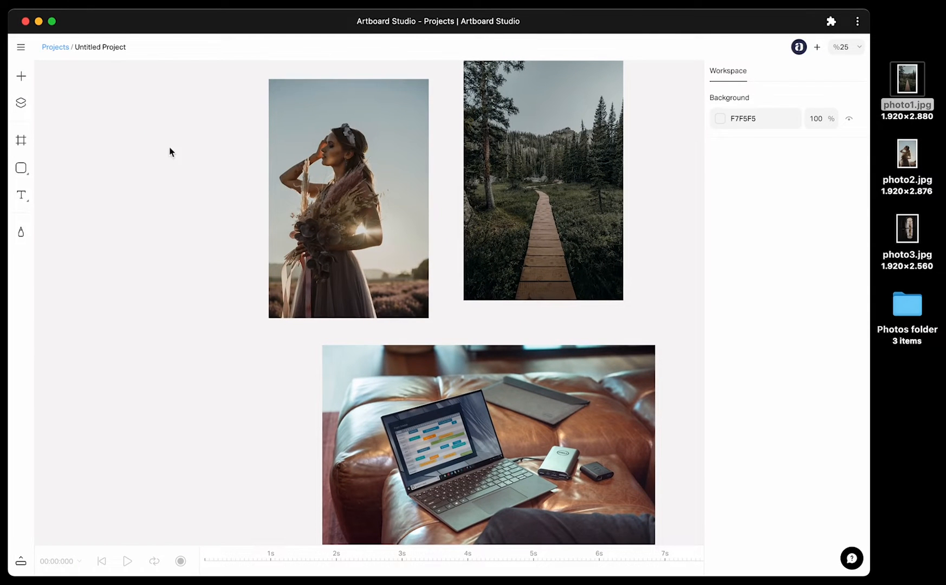
Step: Resize the woman photo by dragging its corner and entering width 800
click(349, 198)
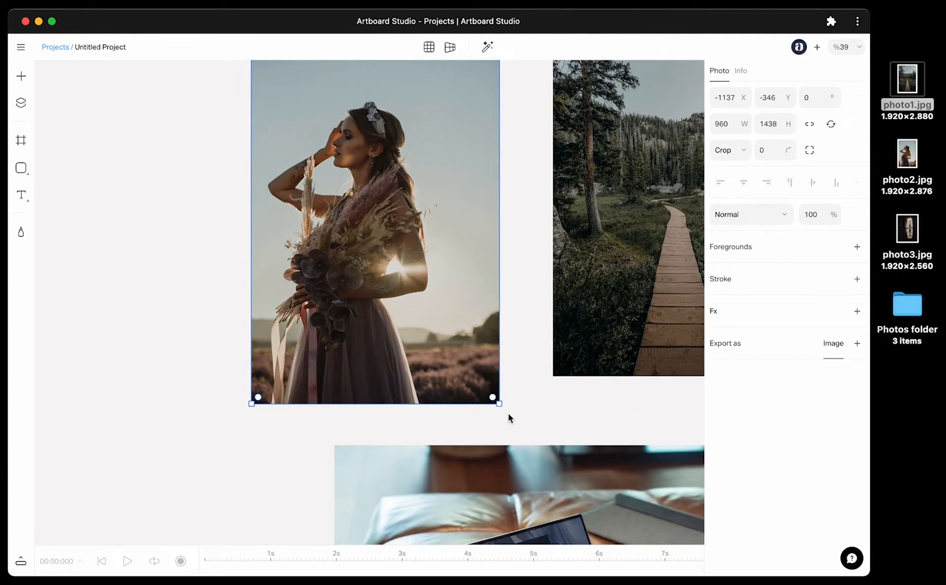
drag(493, 398, 417, 253)
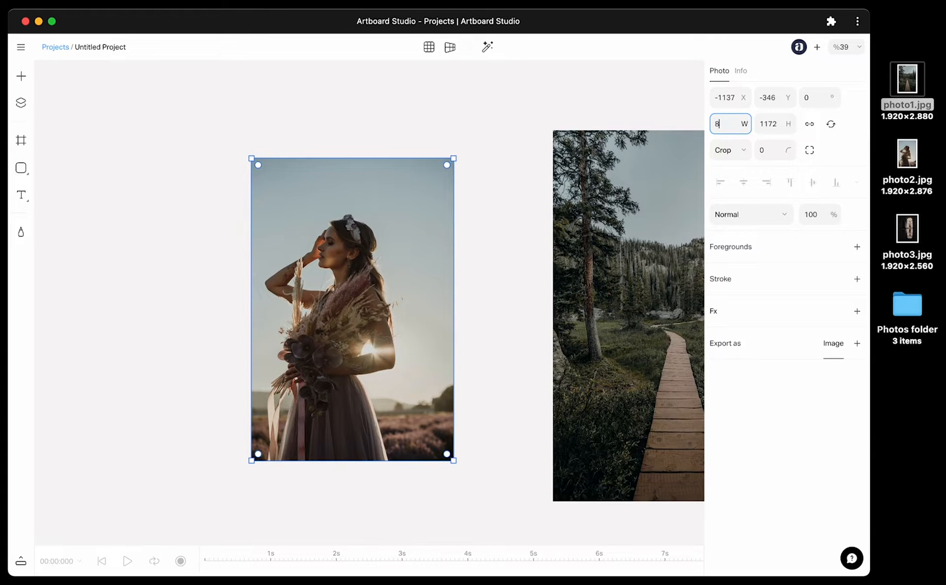
text(800)
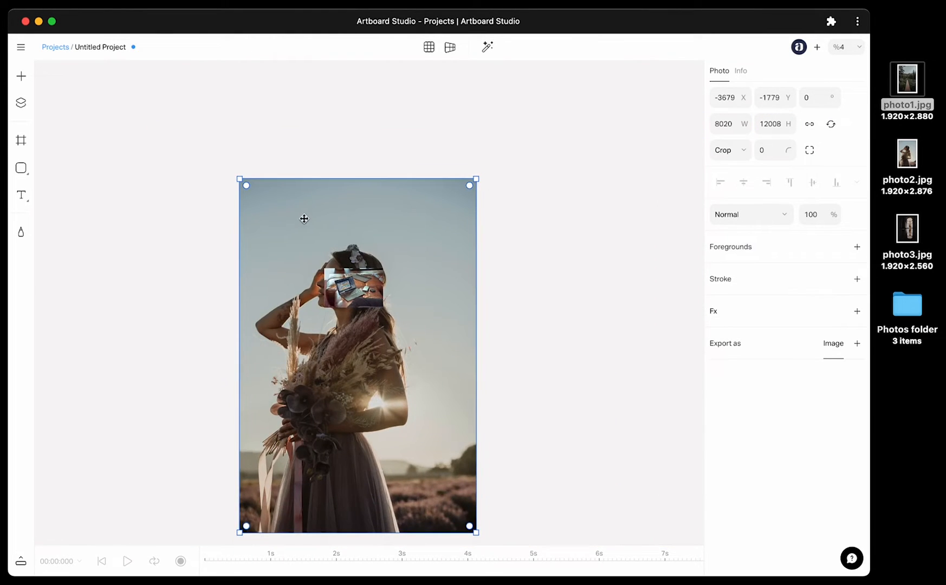
Step: Move the woman photo aside and crop it to a near-square 1285 × 1200 frame
drag(304, 219, 579, 201)
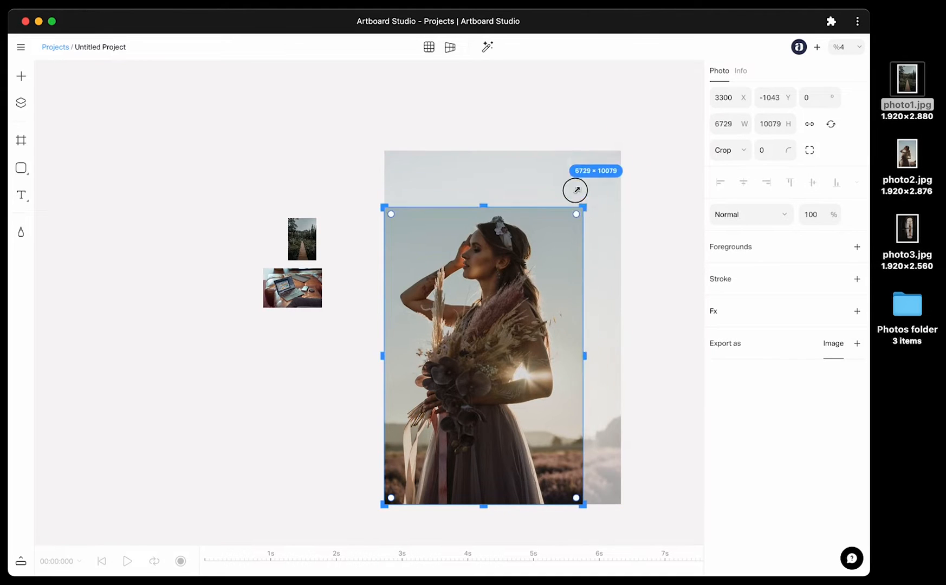
drag(575, 213, 594, 182)
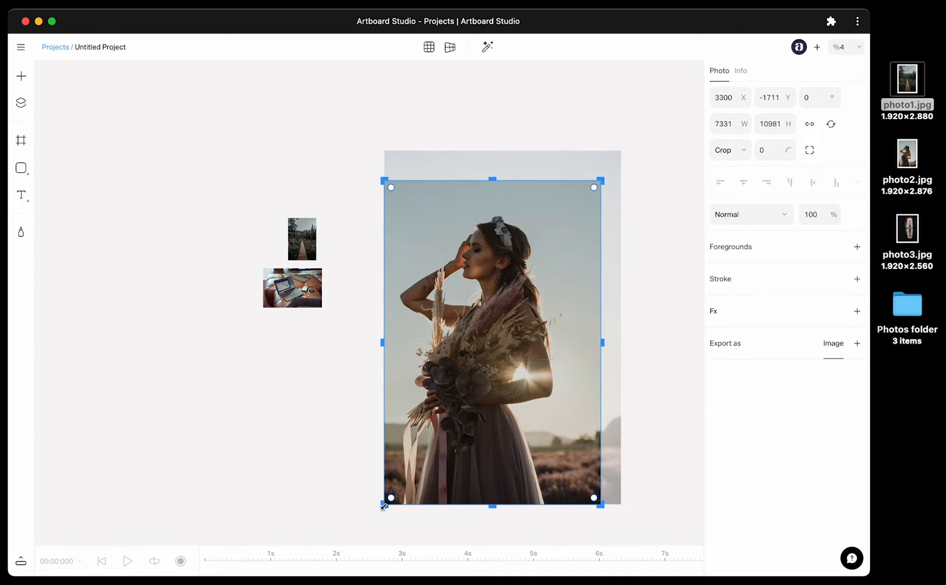
drag(385, 505, 410, 467)
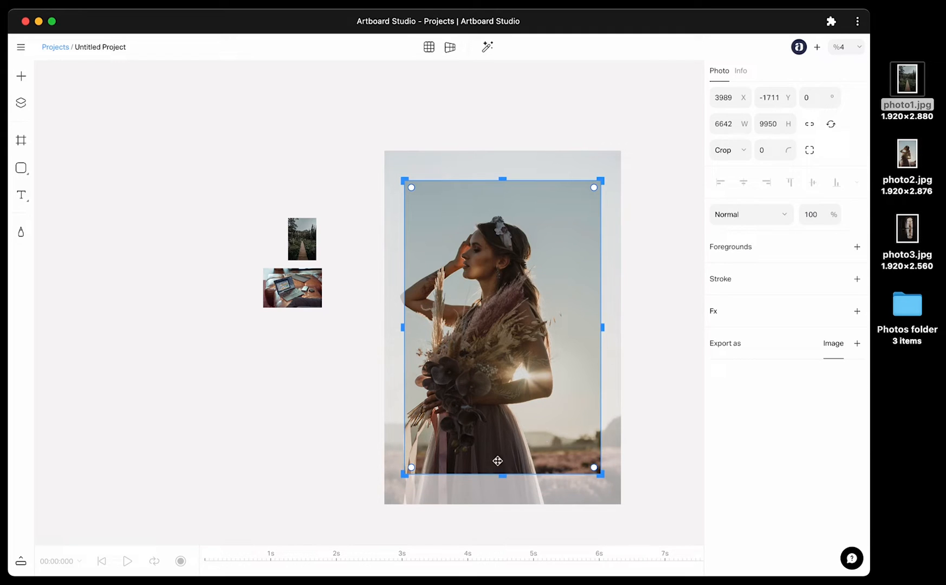
drag(503, 467, 503, 349)
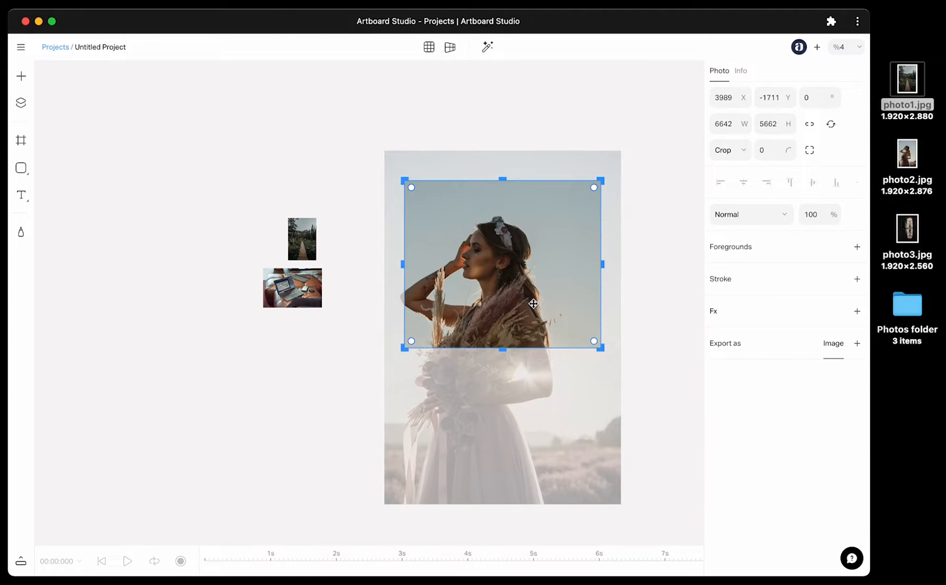
drag(594, 187, 575, 187)
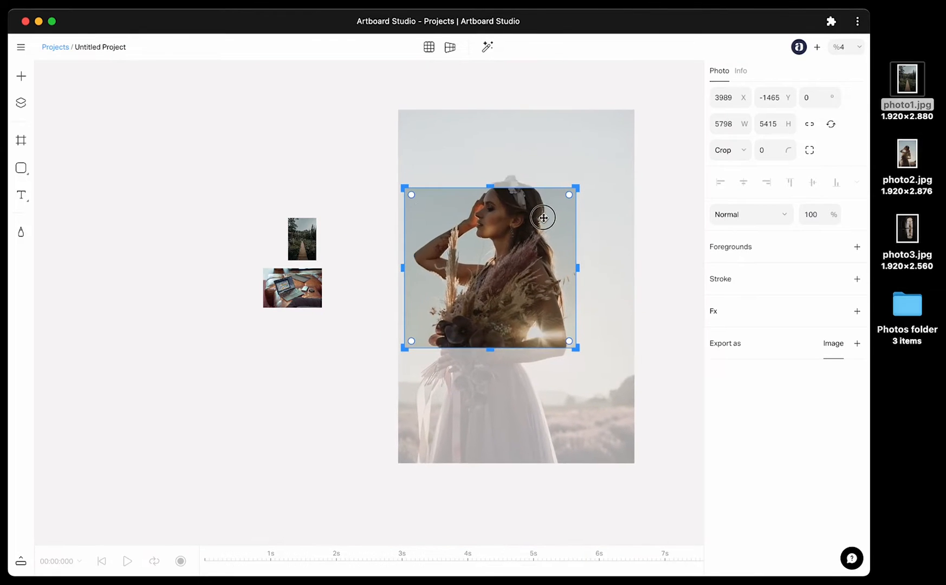
drag(543, 217, 542, 225)
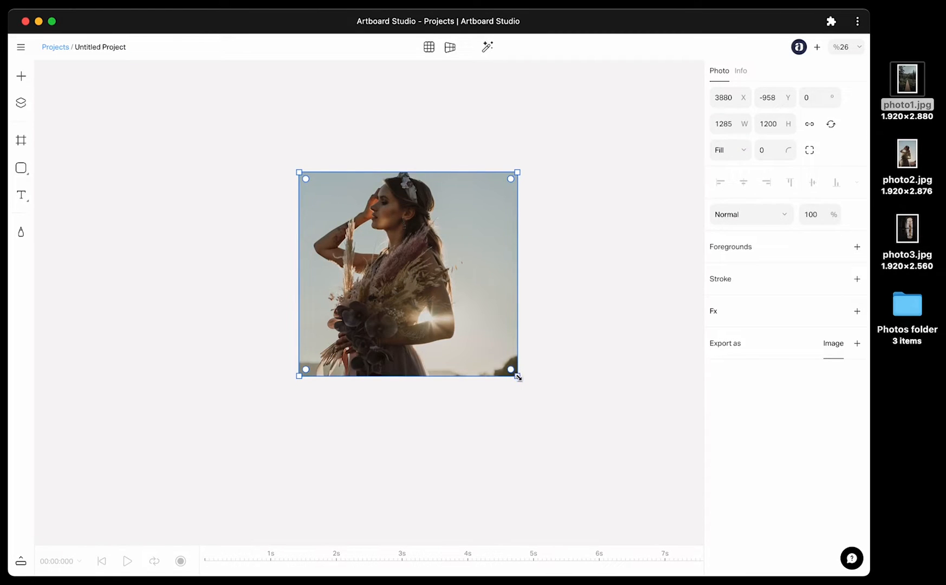
Step: Drag the woman photo's frame corner to enlarge it to 1794 × 1823
drag(516, 373, 546, 404)
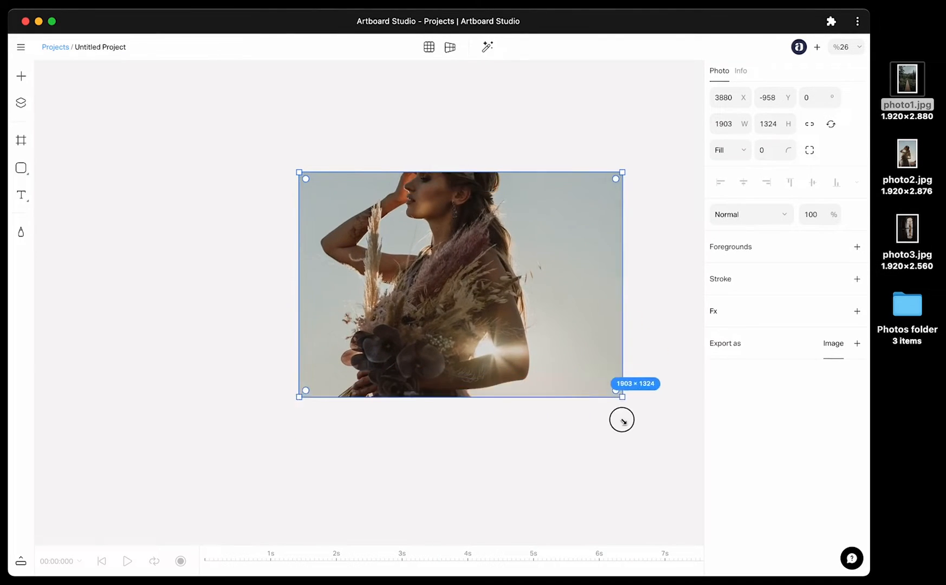
drag(621, 397, 583, 281)
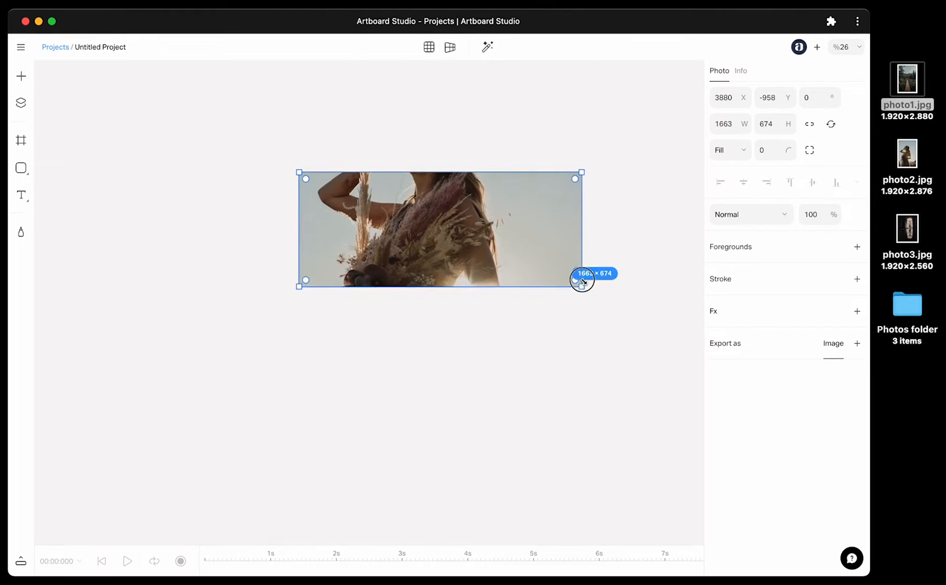
drag(581, 280, 602, 480)
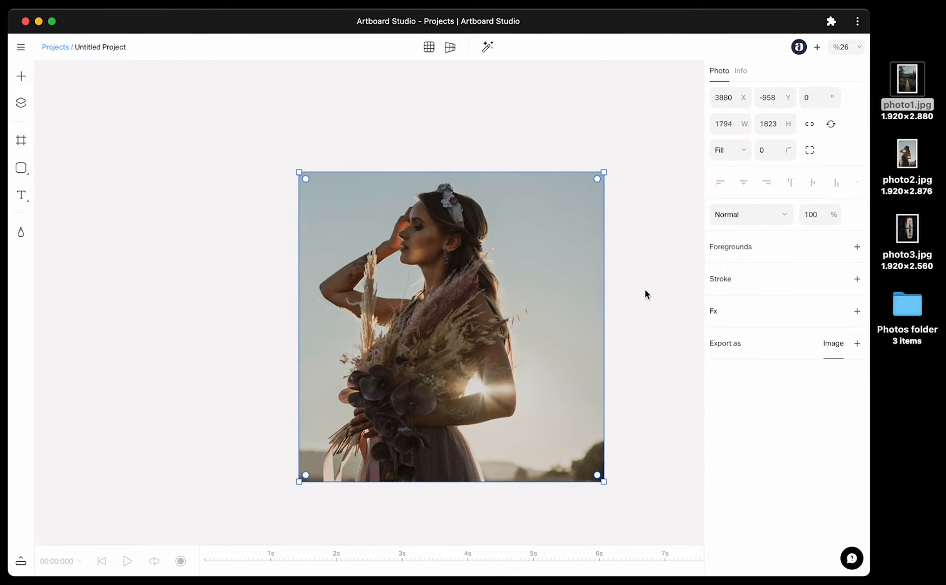
Step: Switch the woman photo to Fit mode and resize its frame to about 1758 × 1529
click(738, 151)
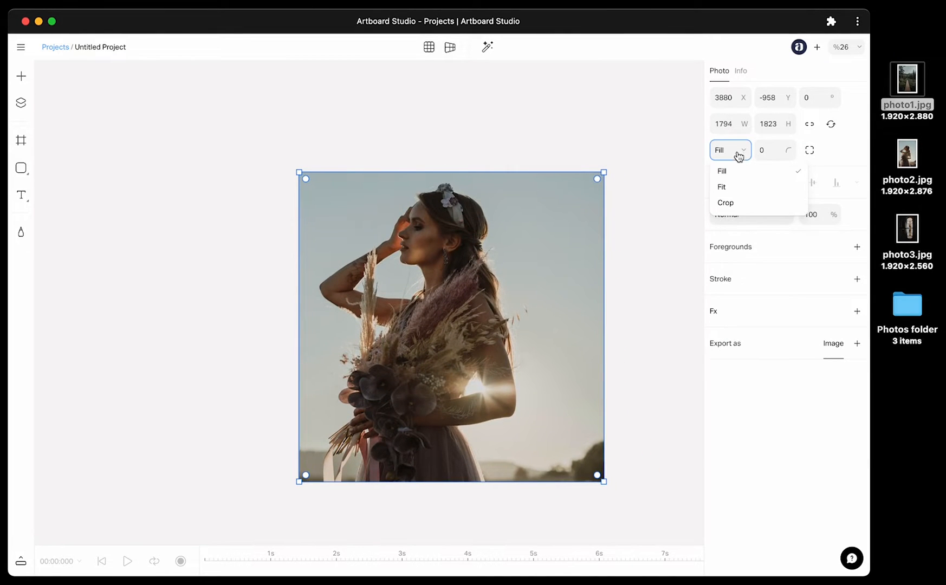
click(721, 186)
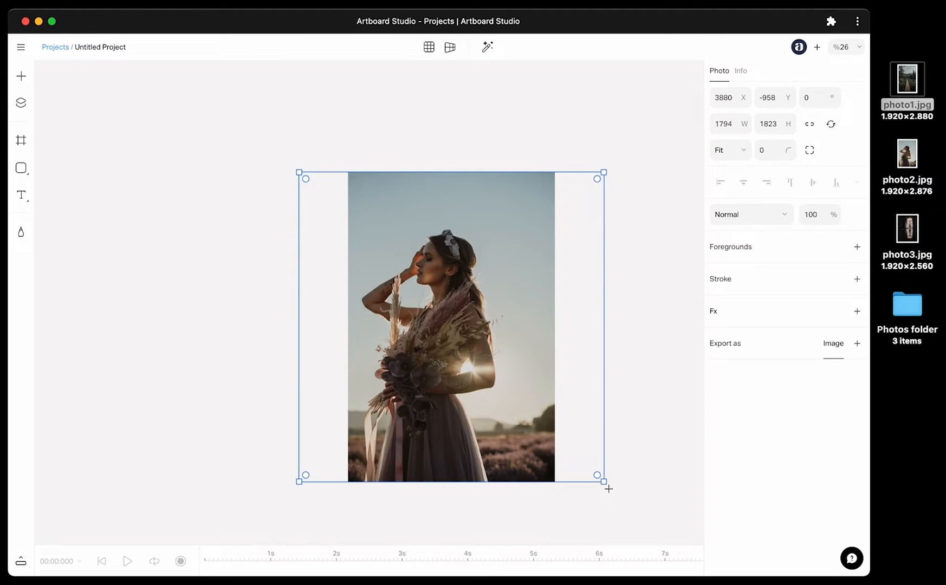
drag(602, 480, 465, 384)
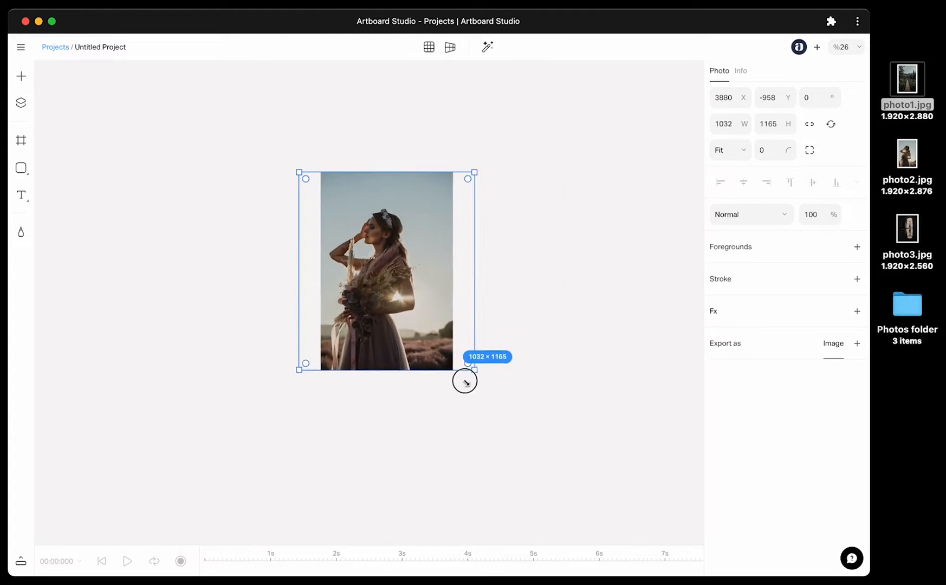
drag(465, 368, 596, 381)
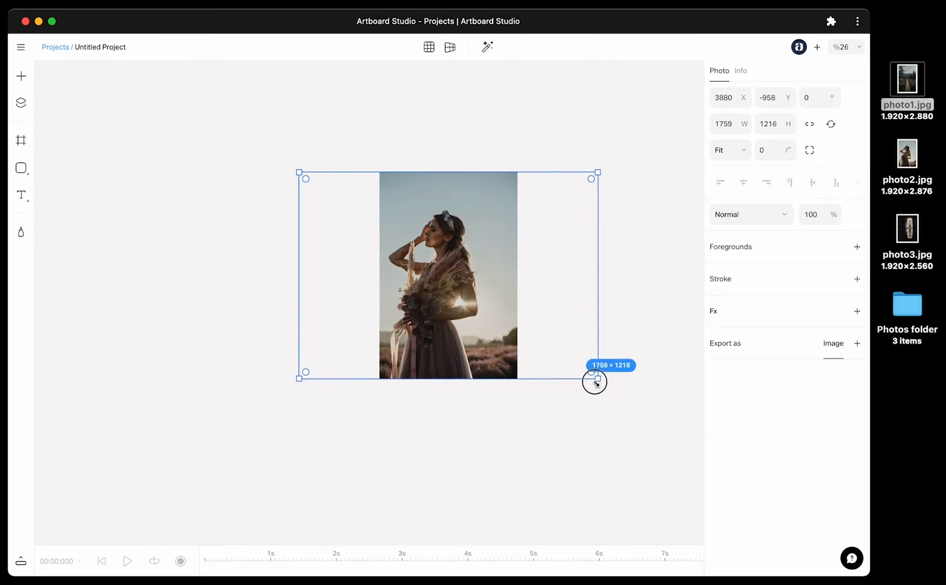
drag(595, 380, 532, 415)
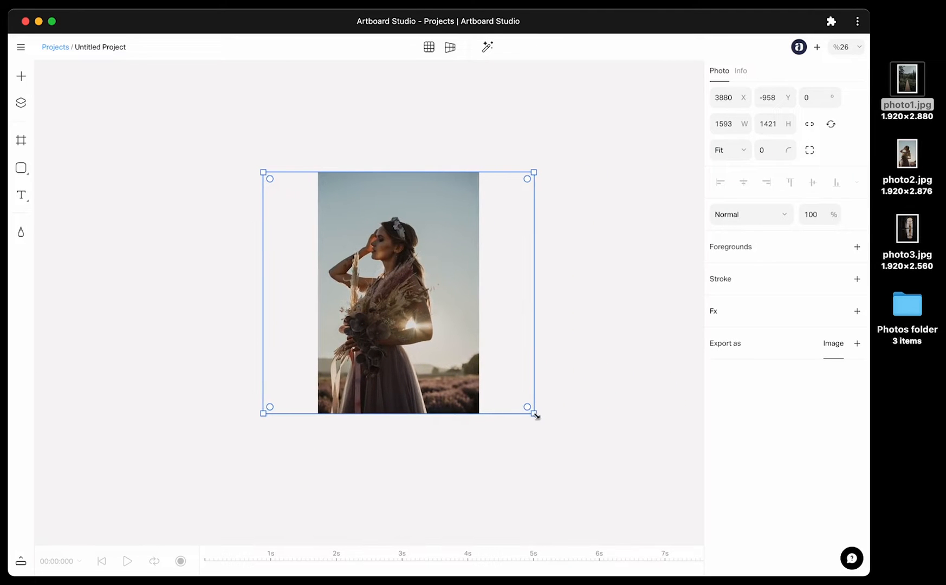
drag(534, 415, 565, 435)
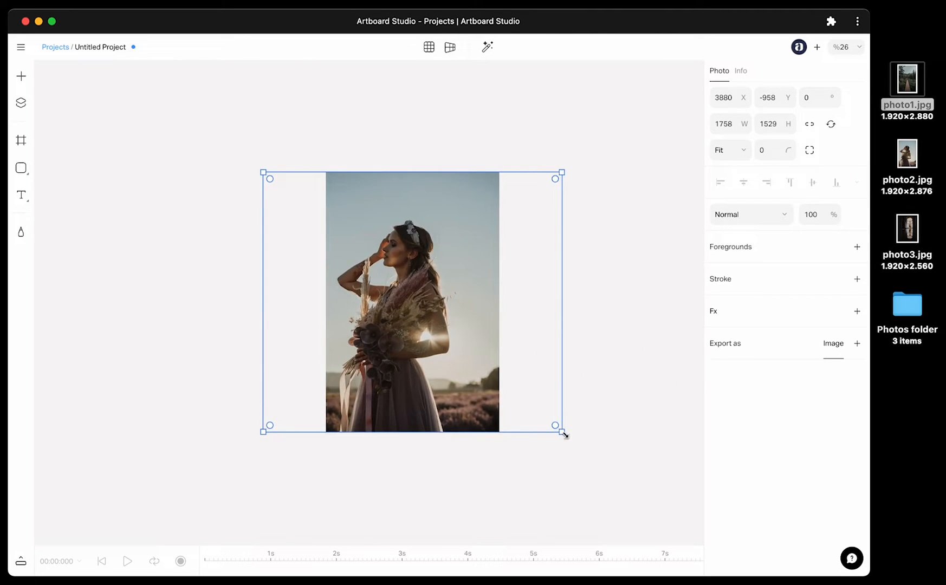
click(727, 150)
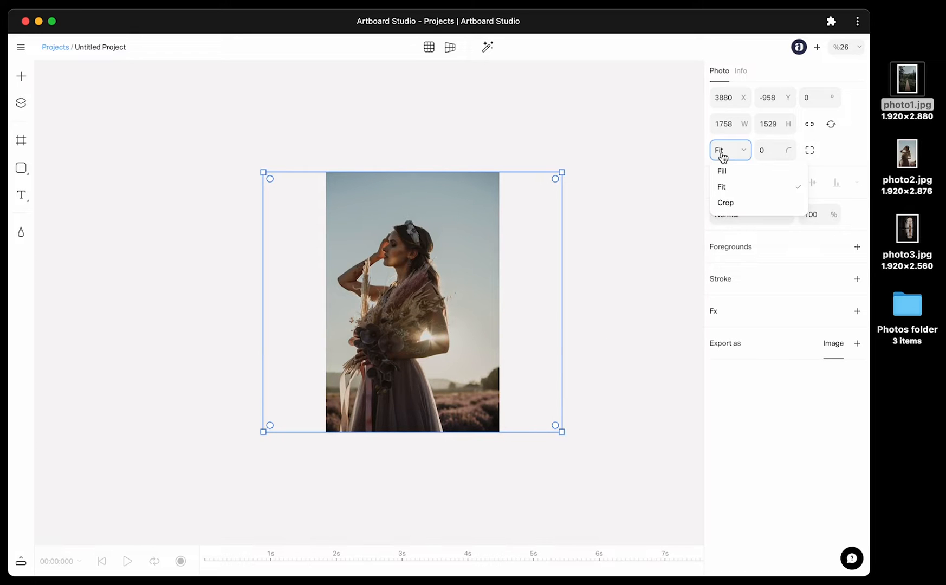
Step: Set the photo back to Fill mode and resize its frame to about 1591 × 1524
click(722, 187)
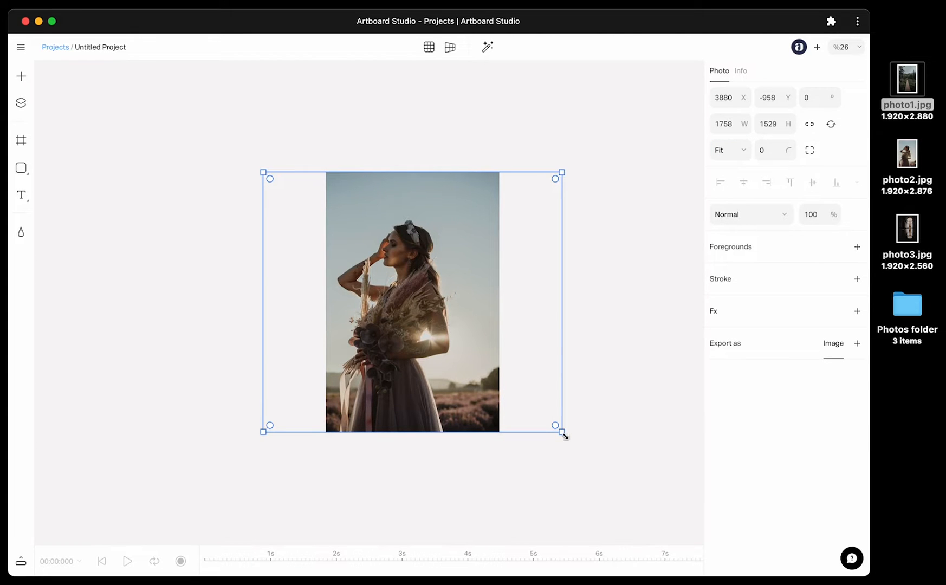
click(729, 150)
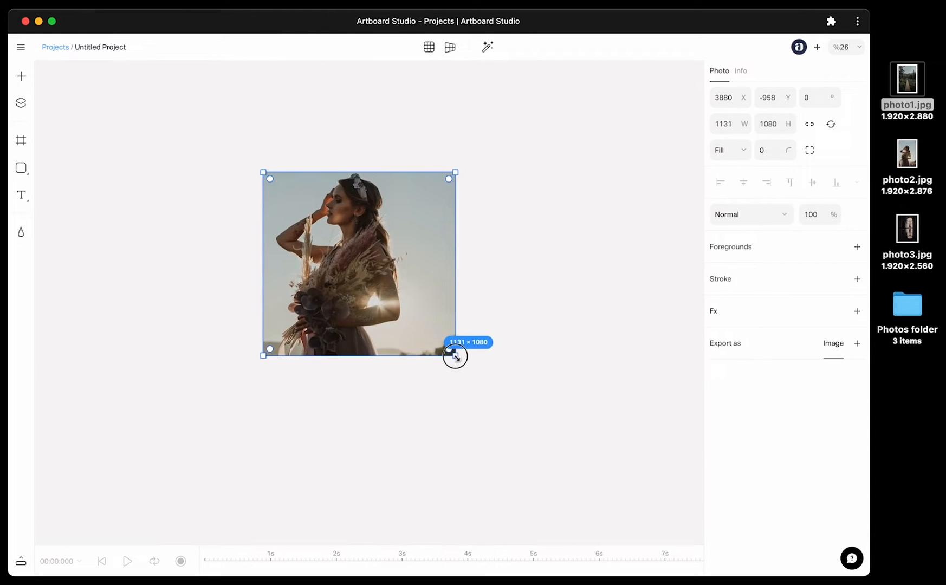
drag(454, 354, 477, 377)
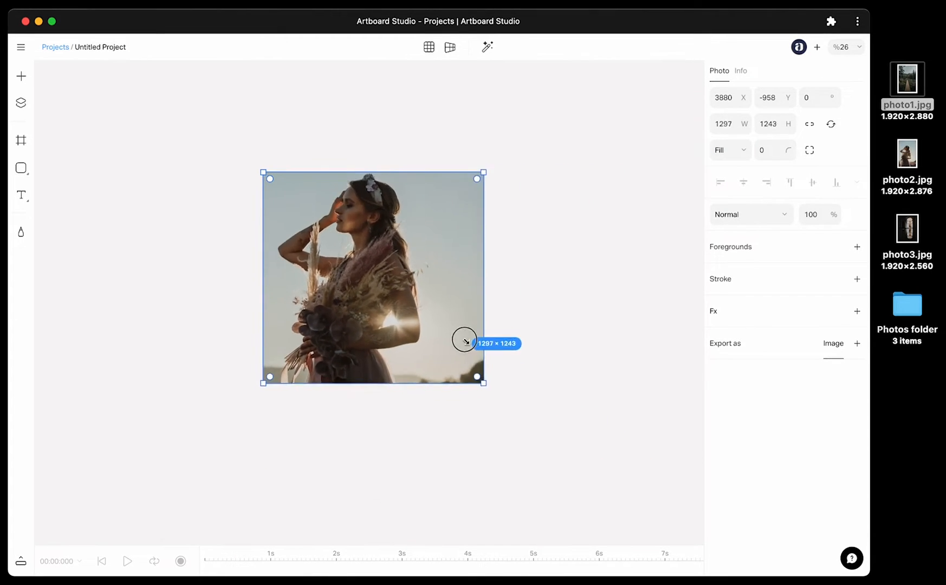
drag(477, 376, 429, 330)
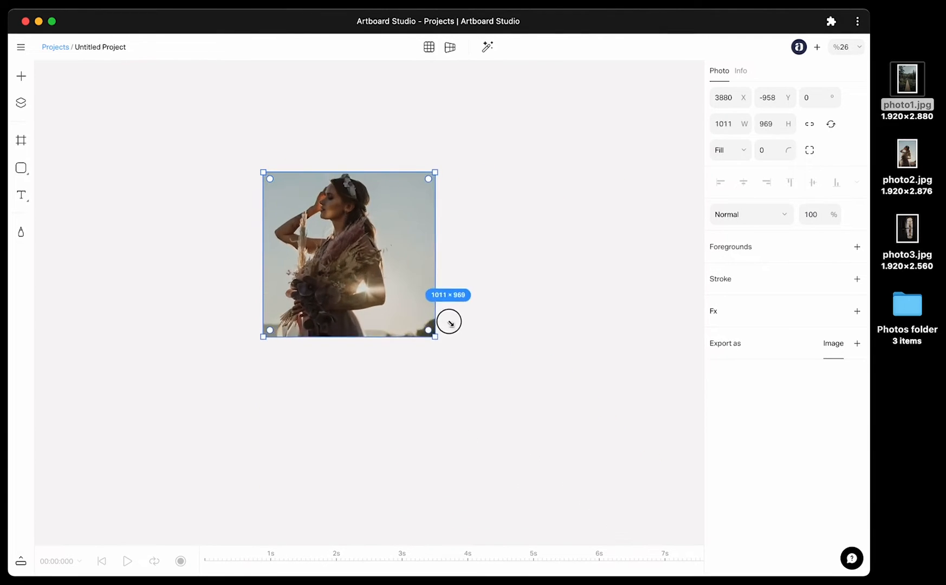
drag(429, 330, 530, 429)
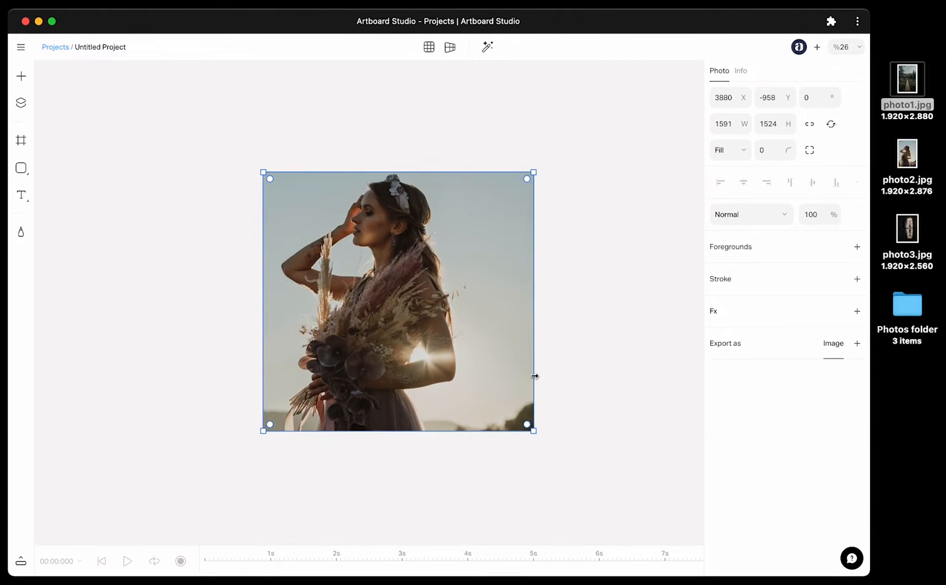
mouse_move(749, 161)
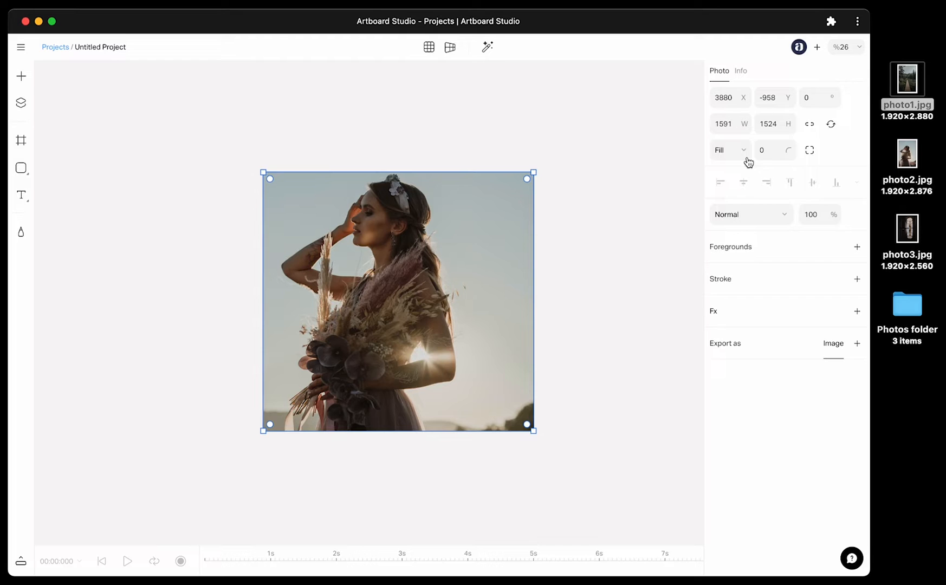
mouse_move(832, 124)
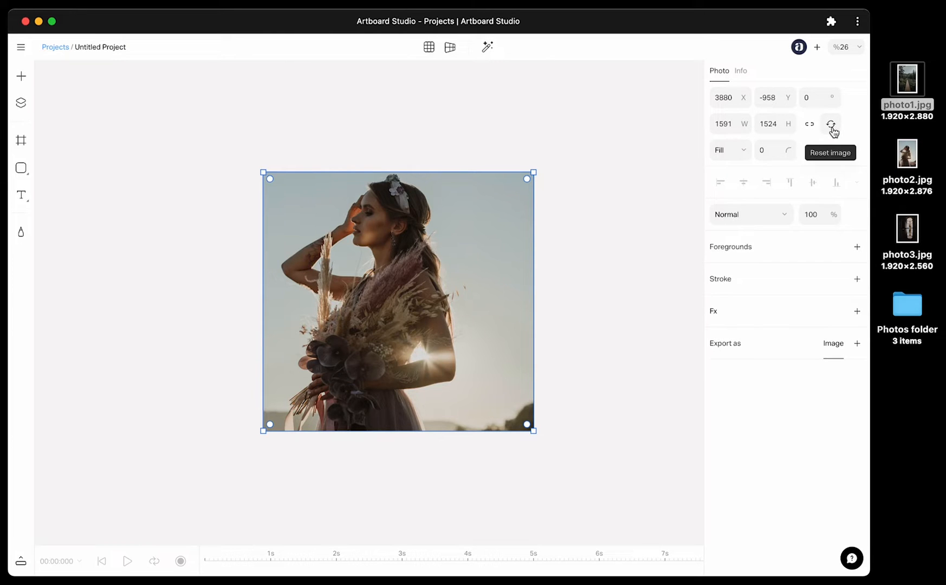
Step: Reset the woman photo to its original 1920 × 2876 image
click(831, 124)
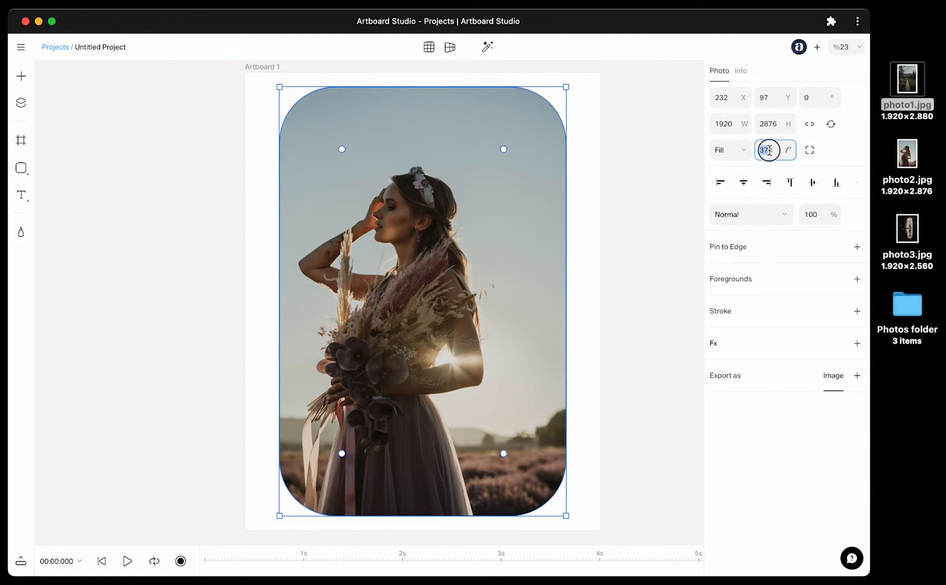
Step: Set the photo's corner radius to 100, with the bottom-left corner at 200
text(100)
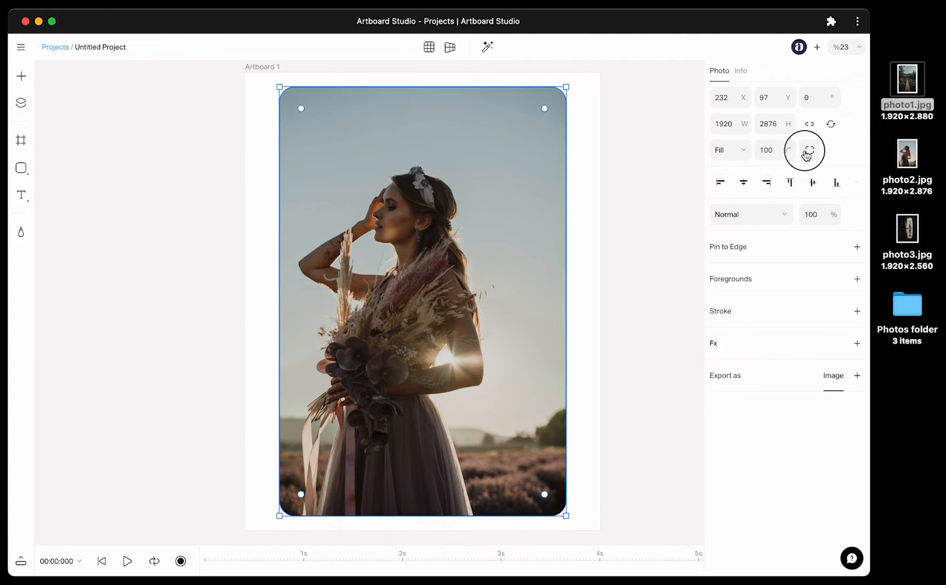
click(809, 150)
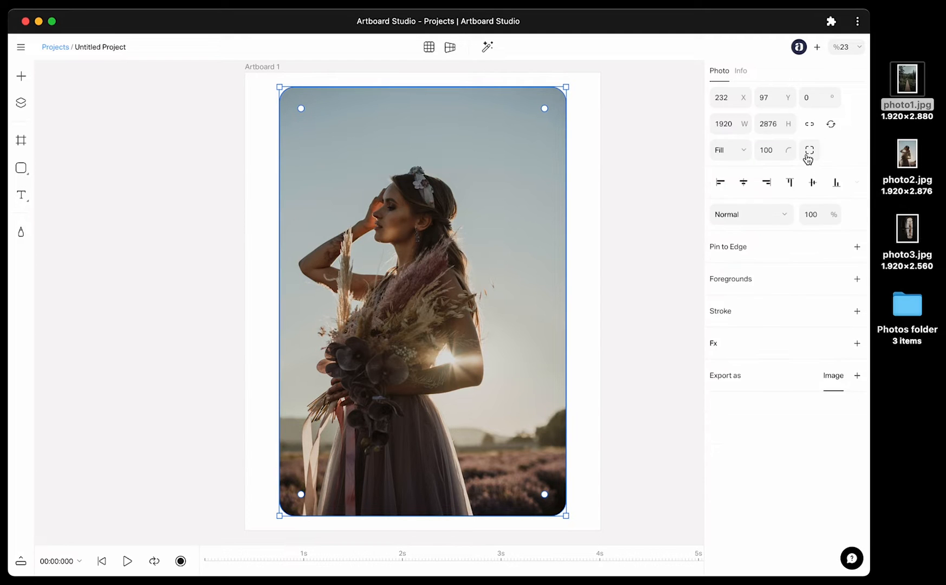
click(810, 151)
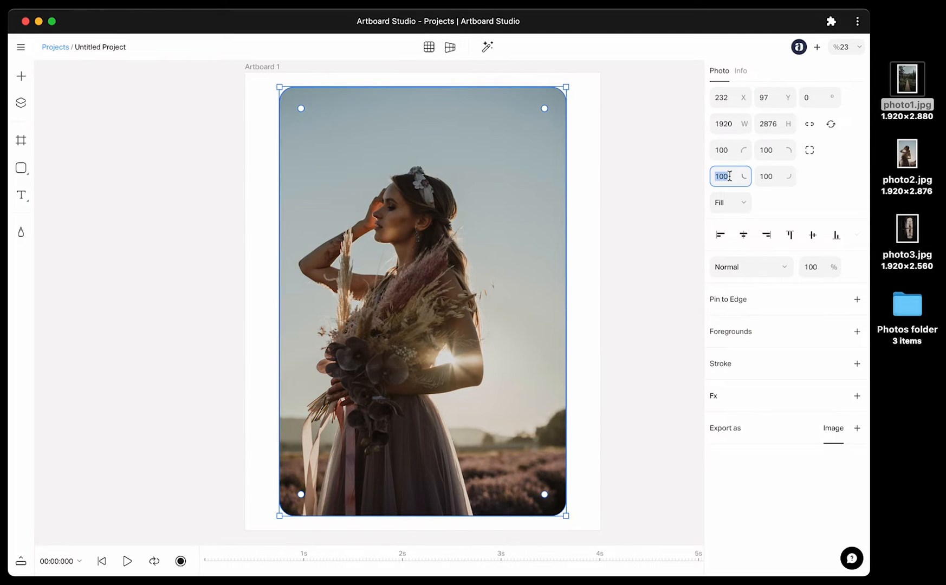
text(200)
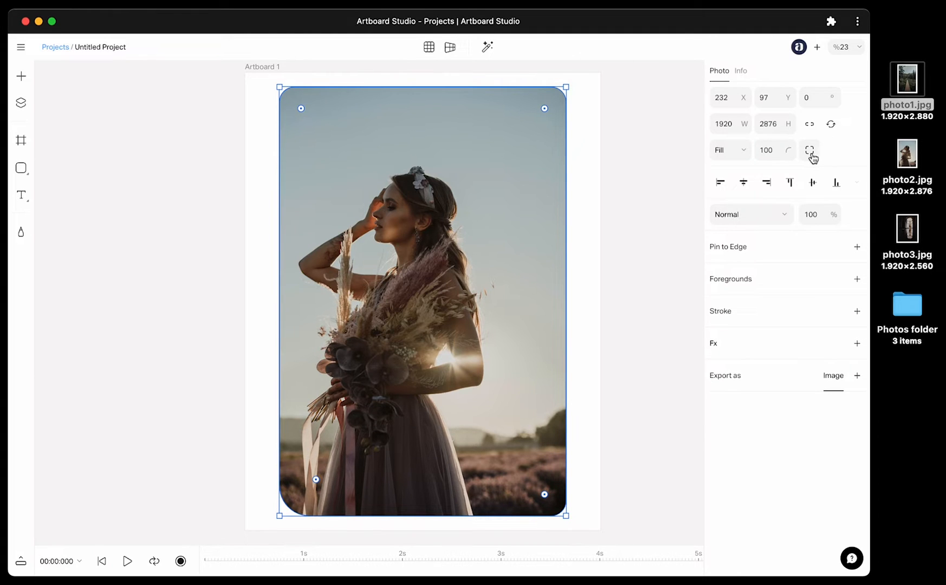
click(720, 183)
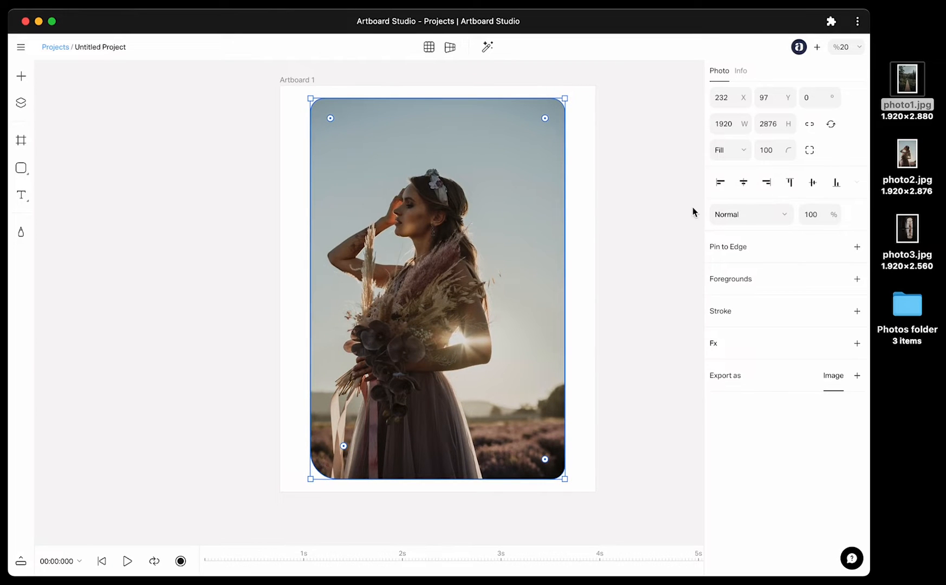
Step: Fill the artboard coral-pink, try Multiply and Screen blending, then return to Normal
click(752, 214)
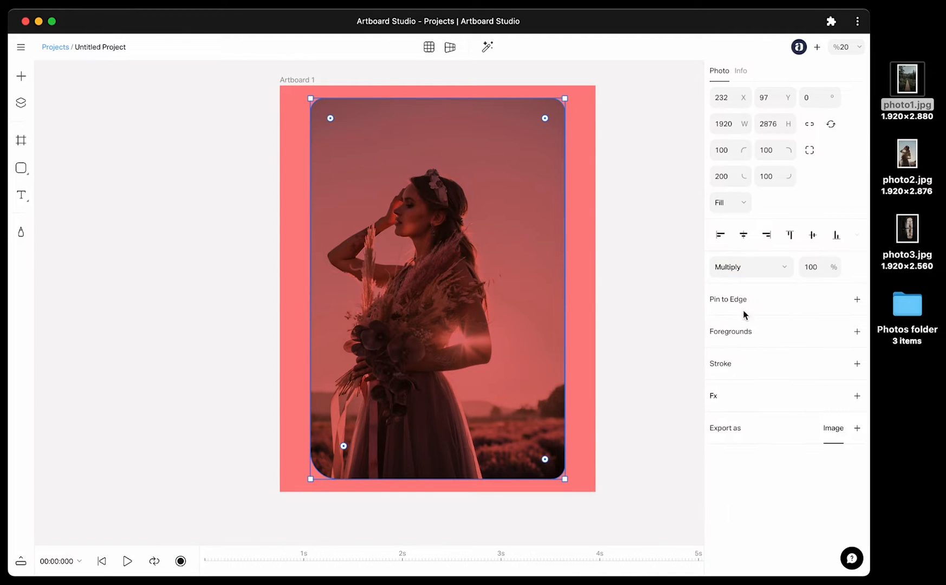
click(752, 267)
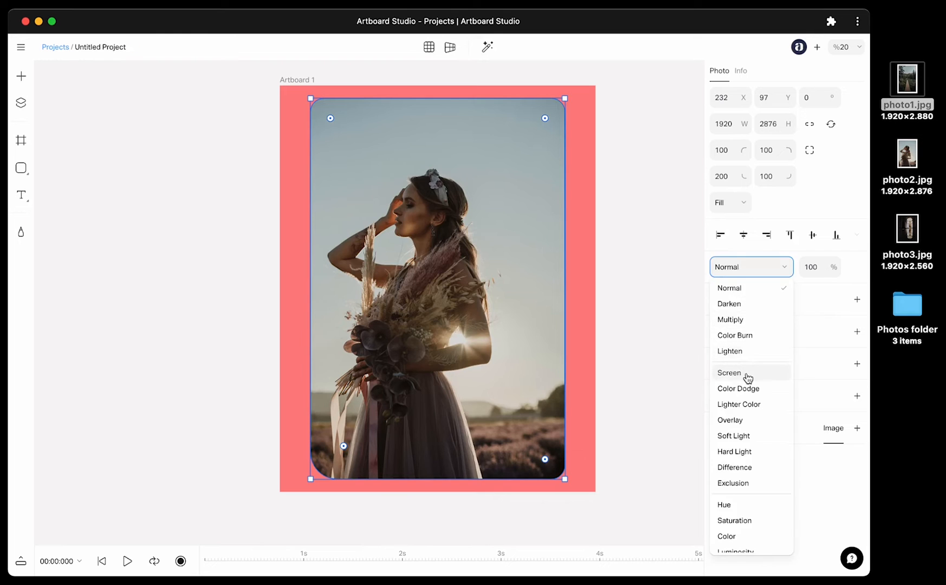
click(730, 373)
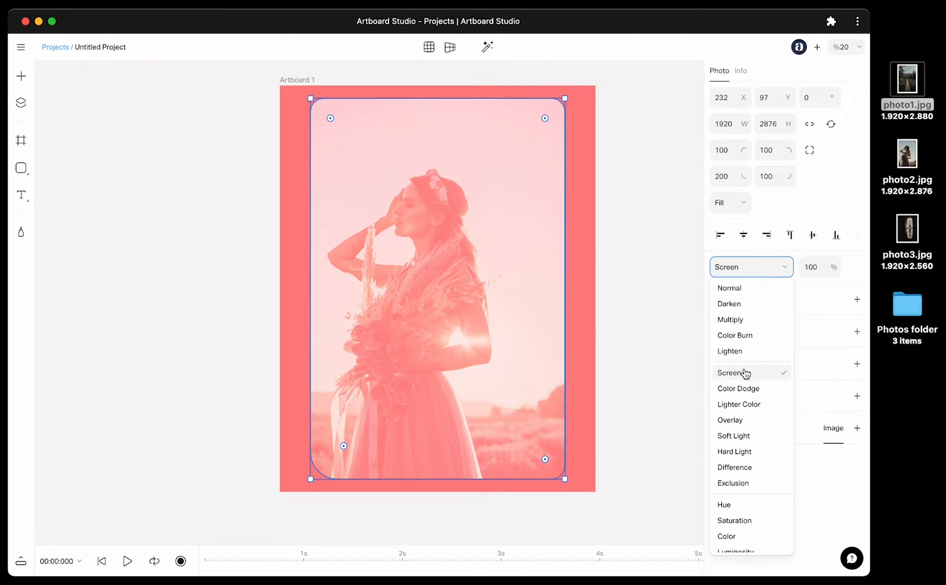
click(730, 288)
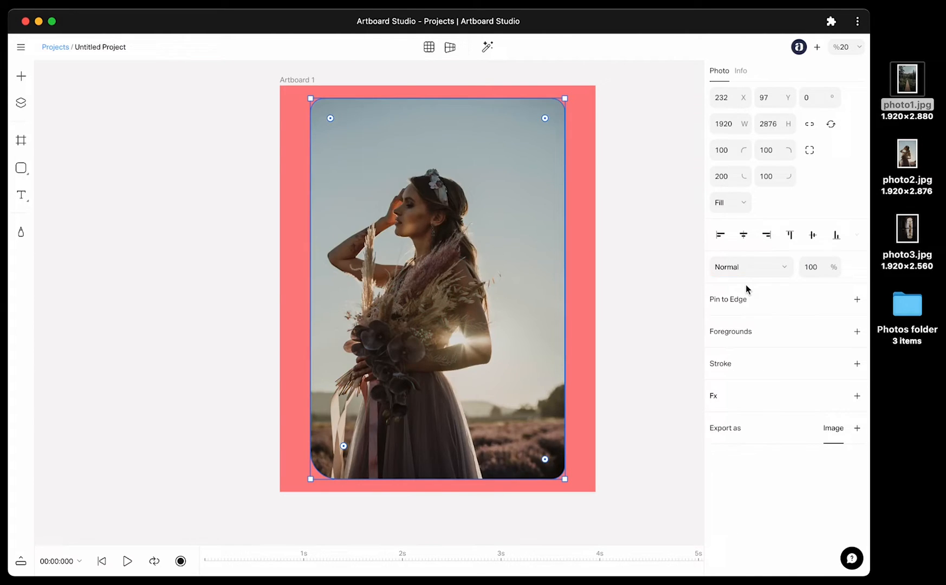
click(812, 267)
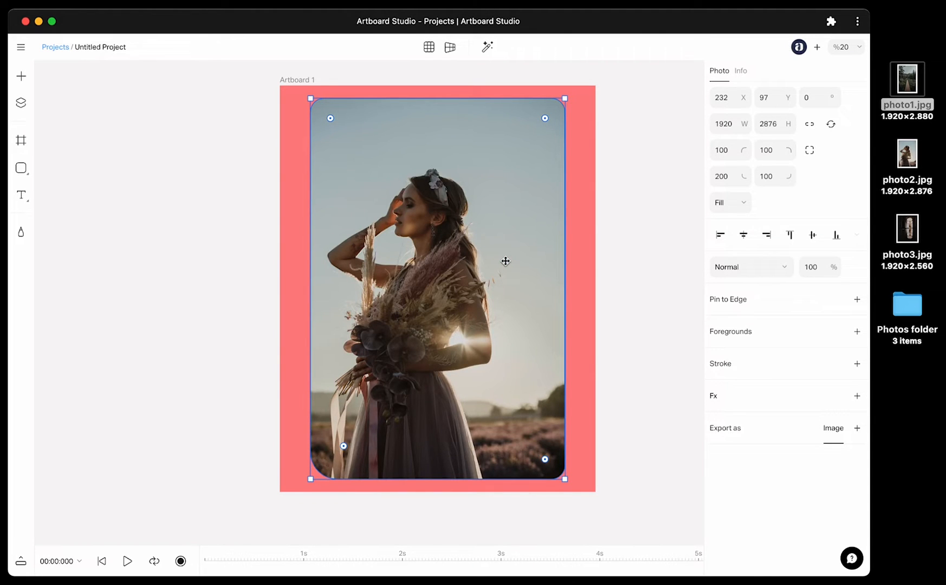
mouse_move(683, 270)
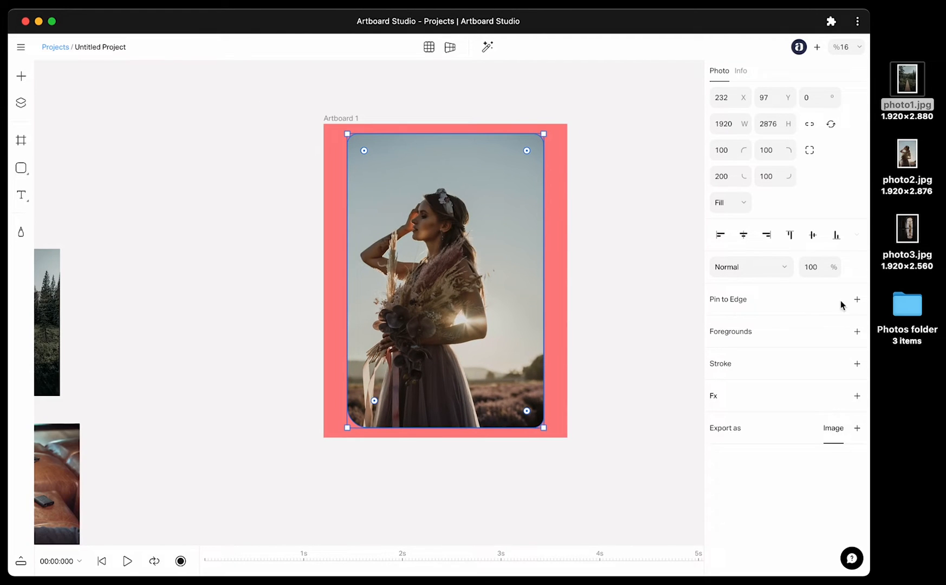
Step: Move the photo toward the lower right and pin it to the Right and Bottom edges
click(858, 300)
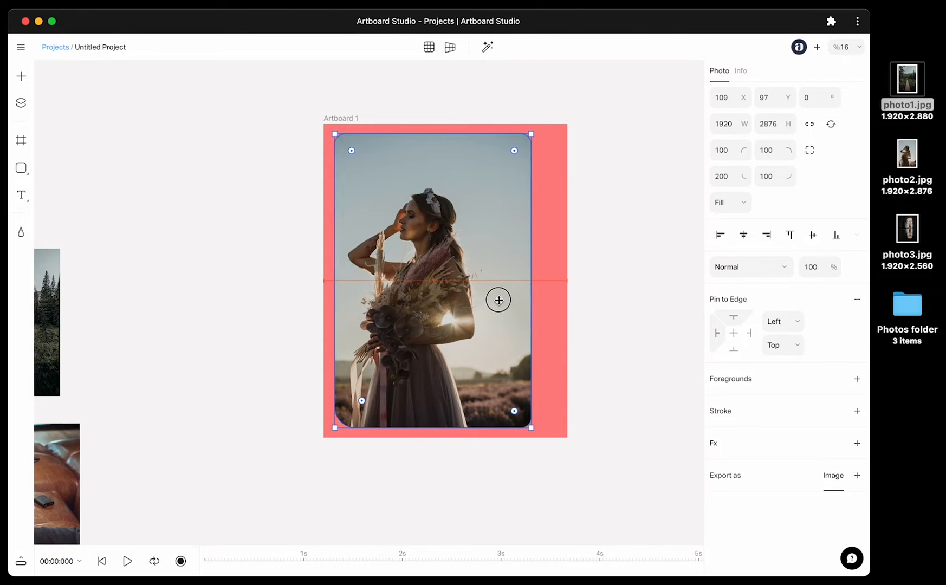
drag(499, 299, 530, 312)
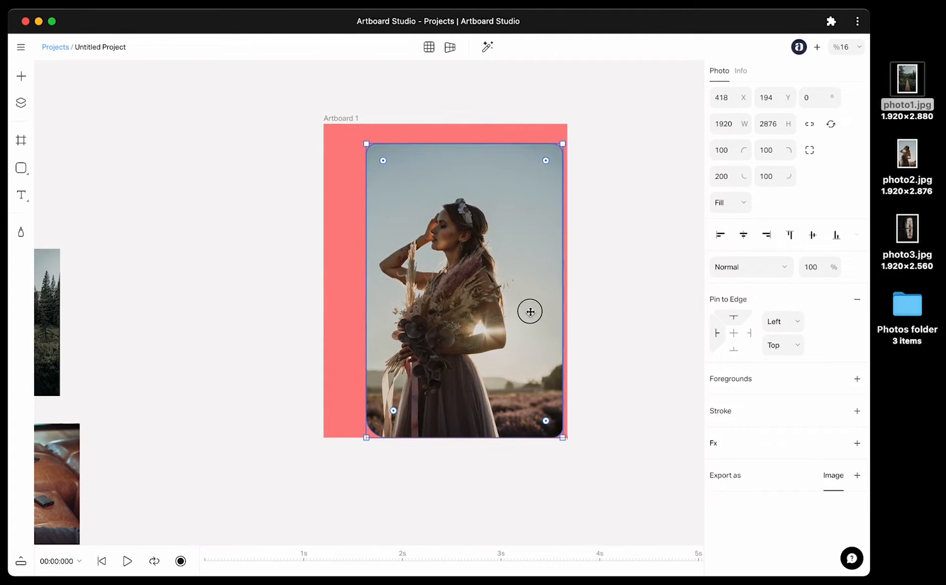
drag(530, 312, 533, 313)
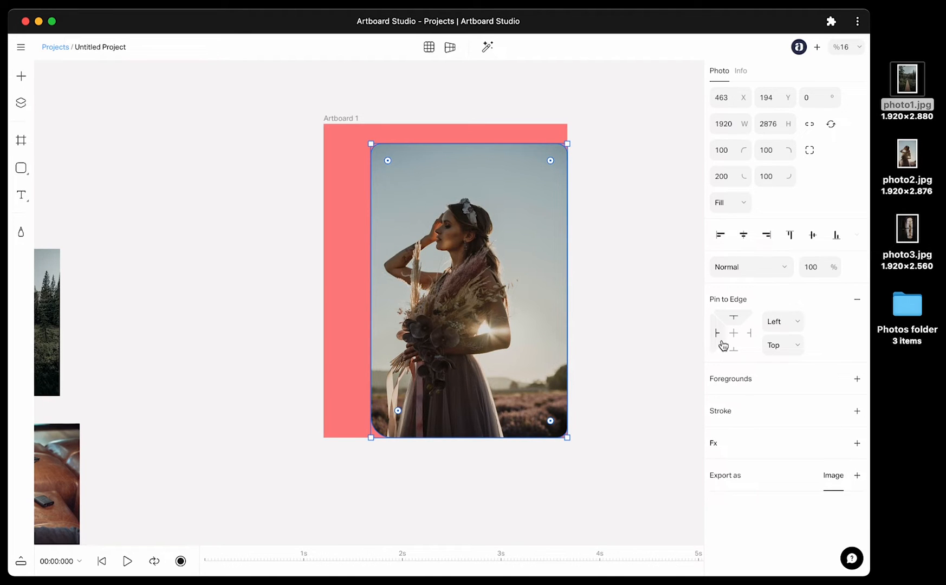
click(749, 333)
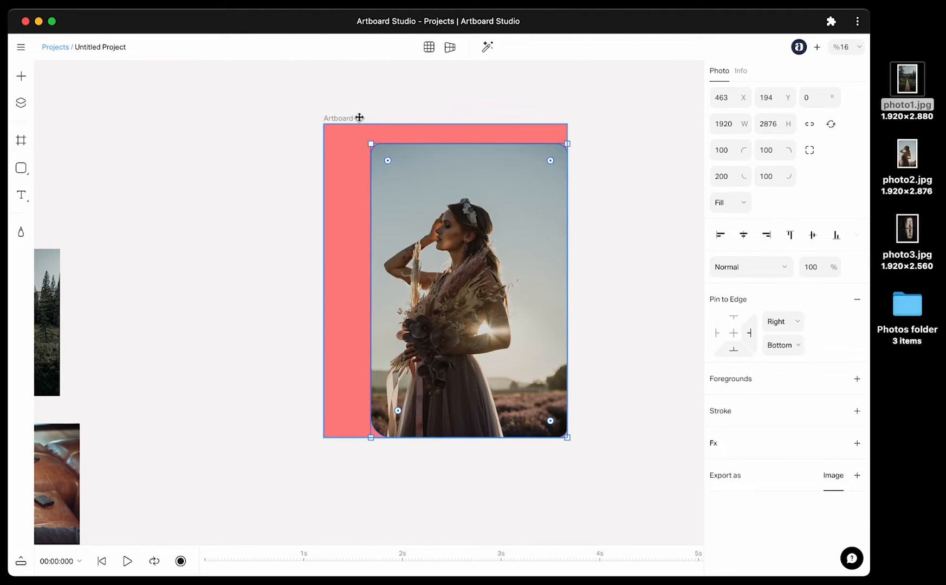
Step: Enlarge and shrink the artboard, keeping the photo pinned to the right edge
drag(567, 437, 659, 501)
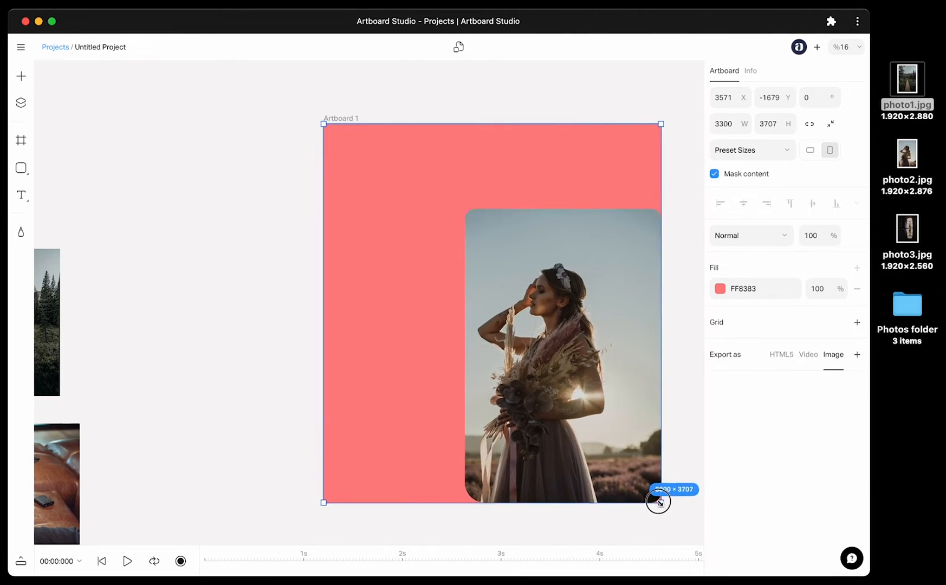
drag(658, 502, 637, 541)
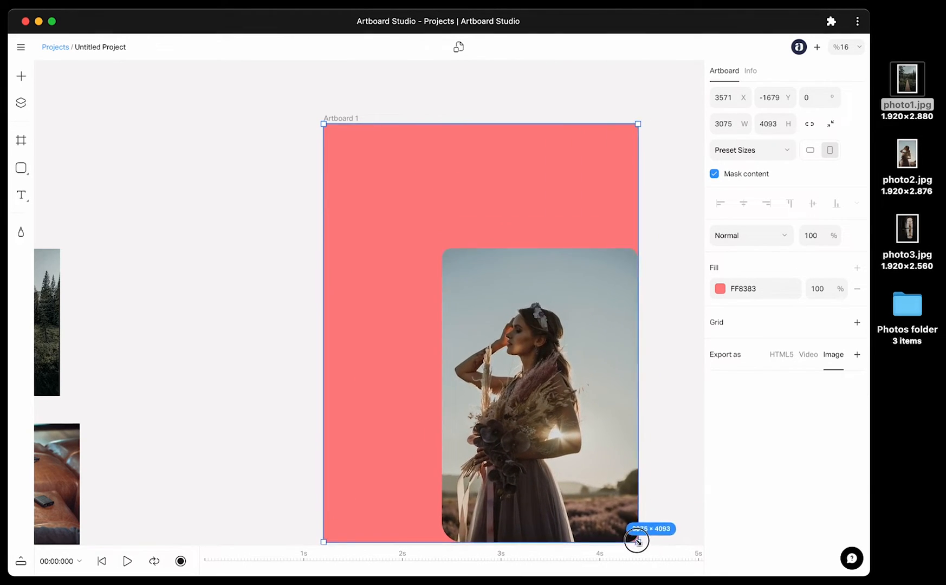
drag(637, 541, 599, 480)
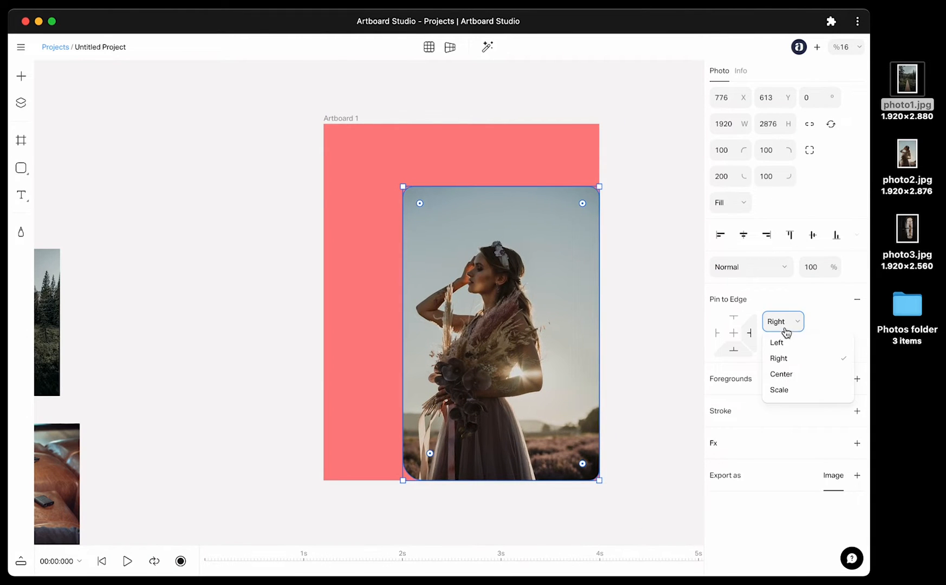
click(779, 390)
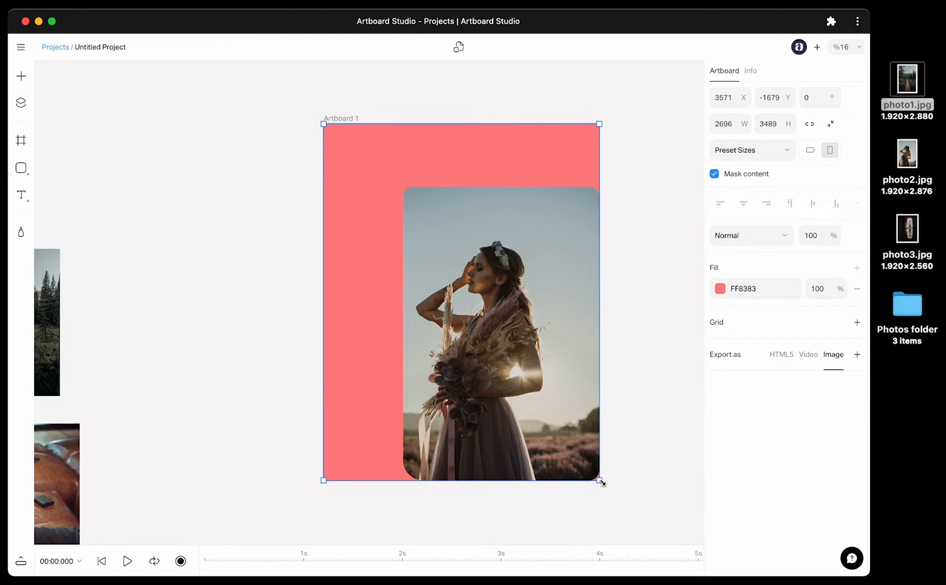
Step: Resize the artboard several times, settling at 2625 × 3521 with the photo anchored
drag(599, 480, 719, 489)
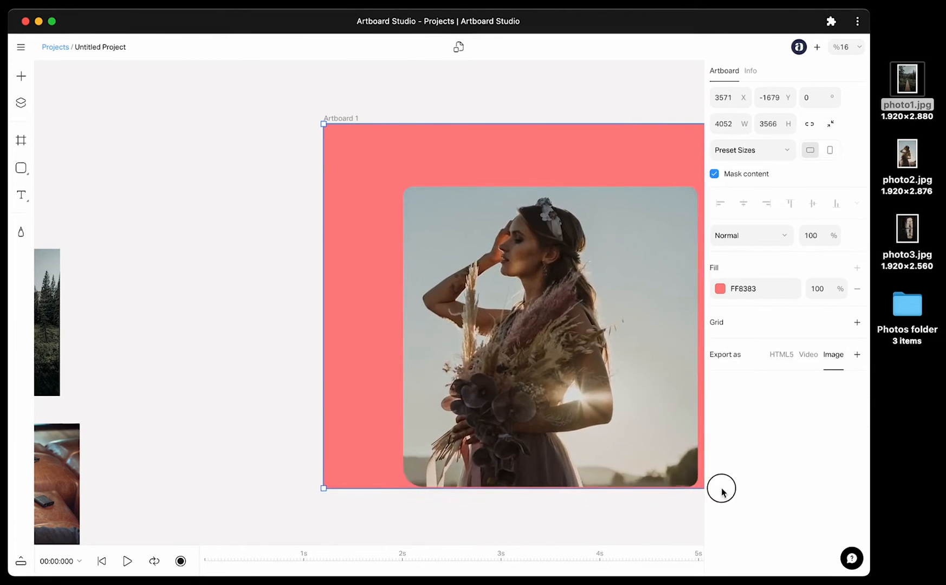
drag(701, 488, 533, 467)
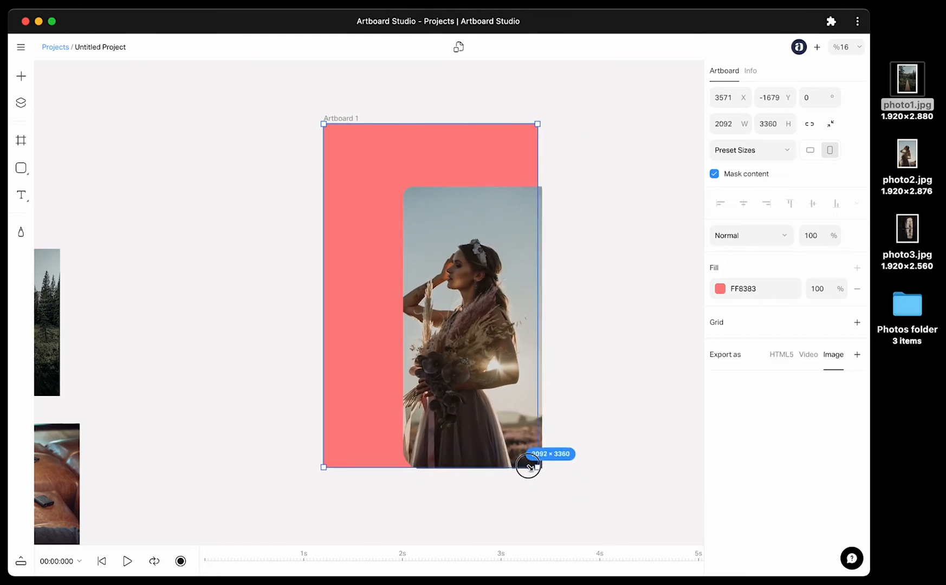
drag(536, 467, 641, 448)
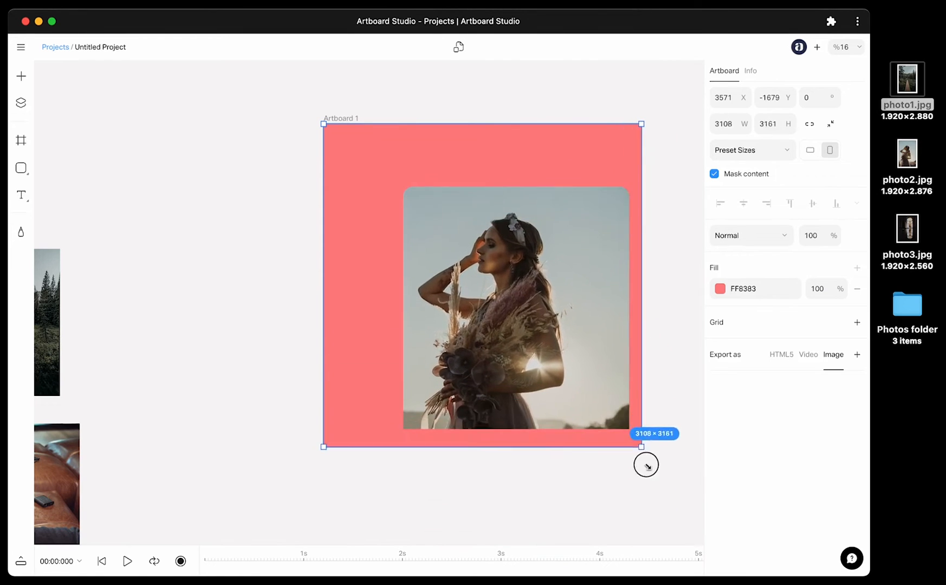
drag(642, 446, 620, 481)
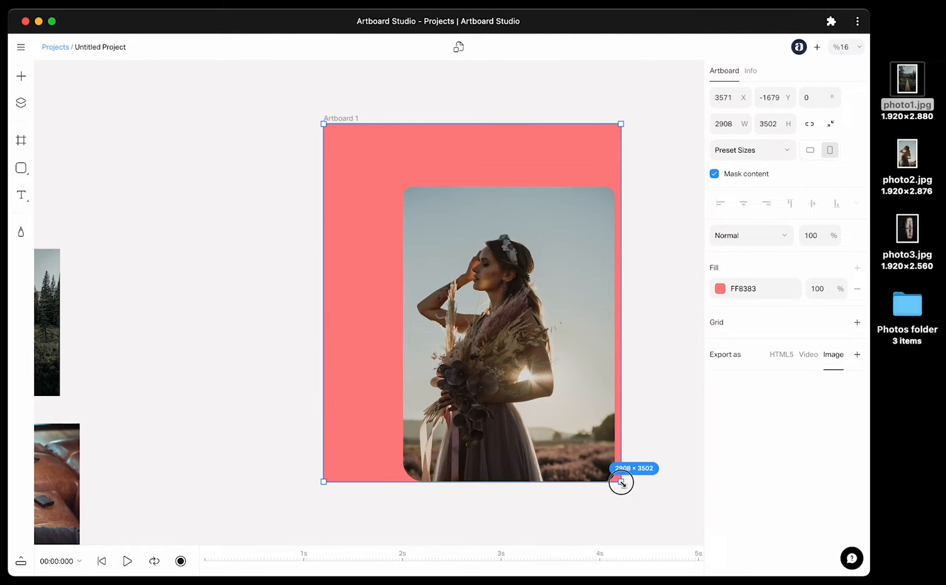
drag(620, 482, 592, 483)
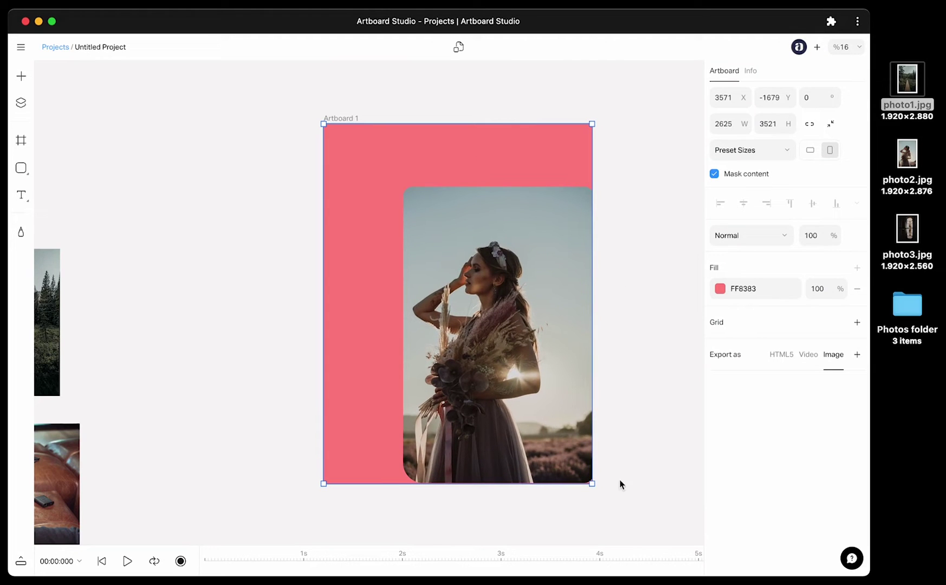
mouse_move(641, 471)
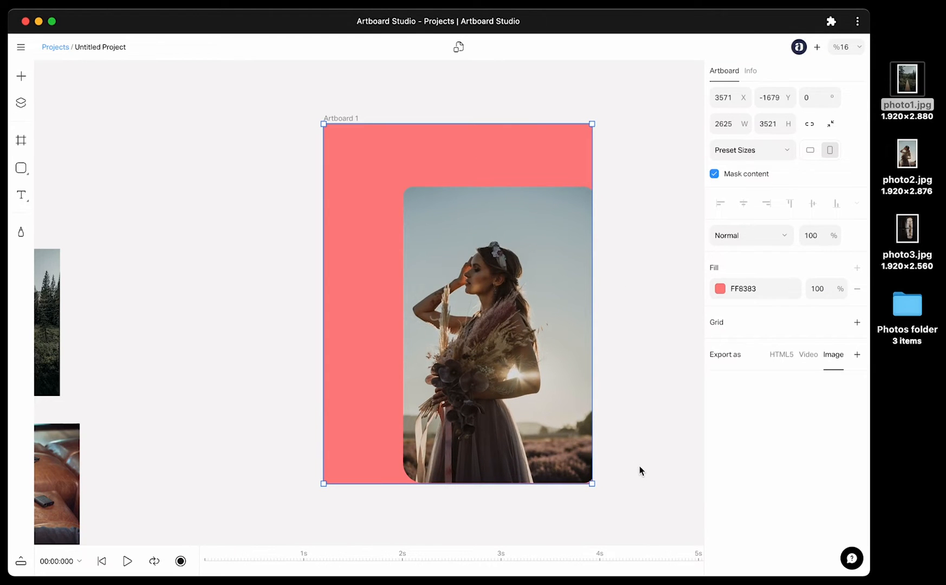
Step: Try a 50% opacity green overlay on the photo, remove it, and add a black stroke
click(497, 340)
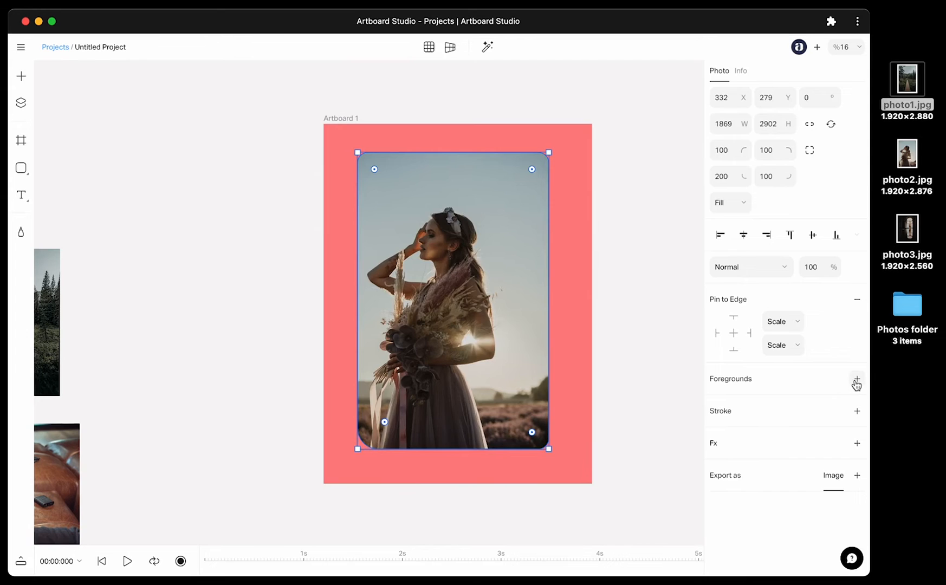
click(857, 379)
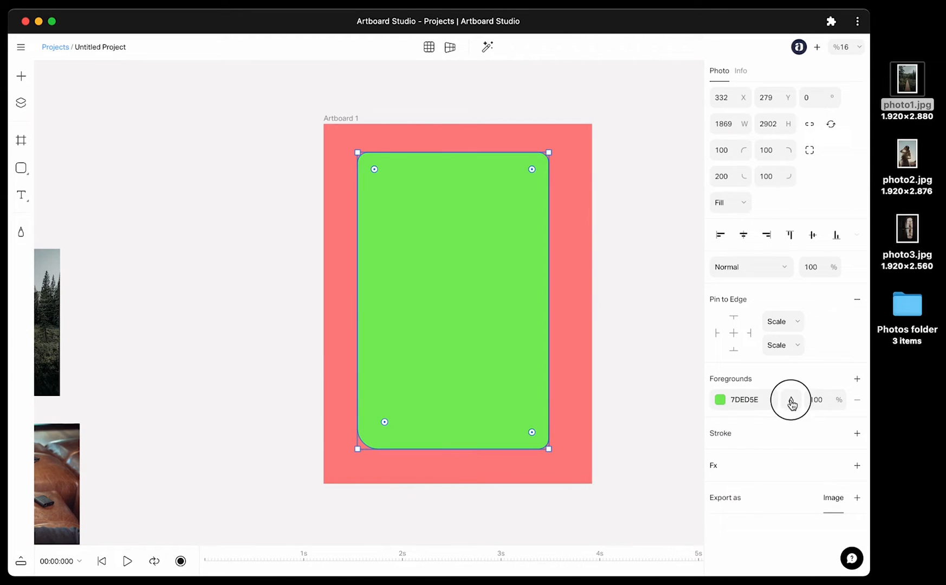
click(791, 400)
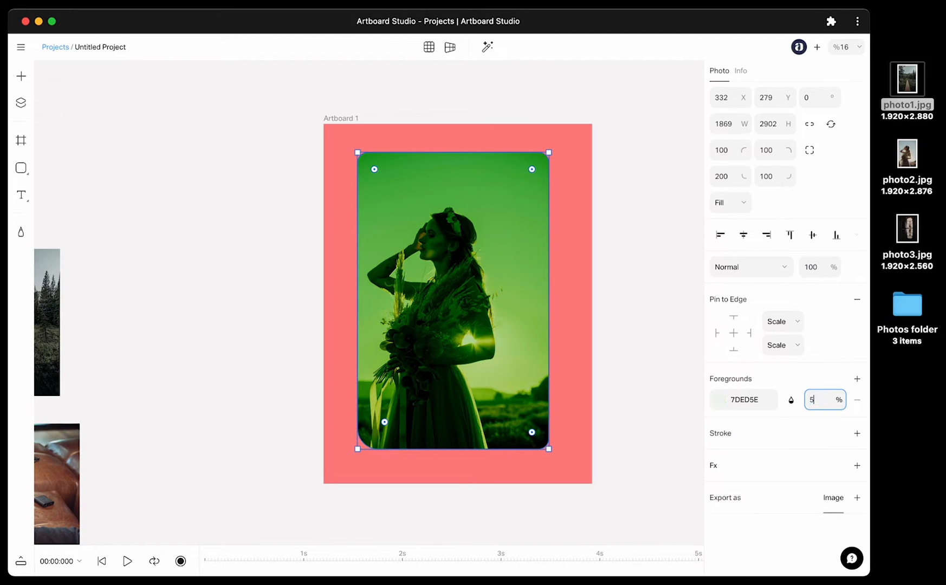
text(50)
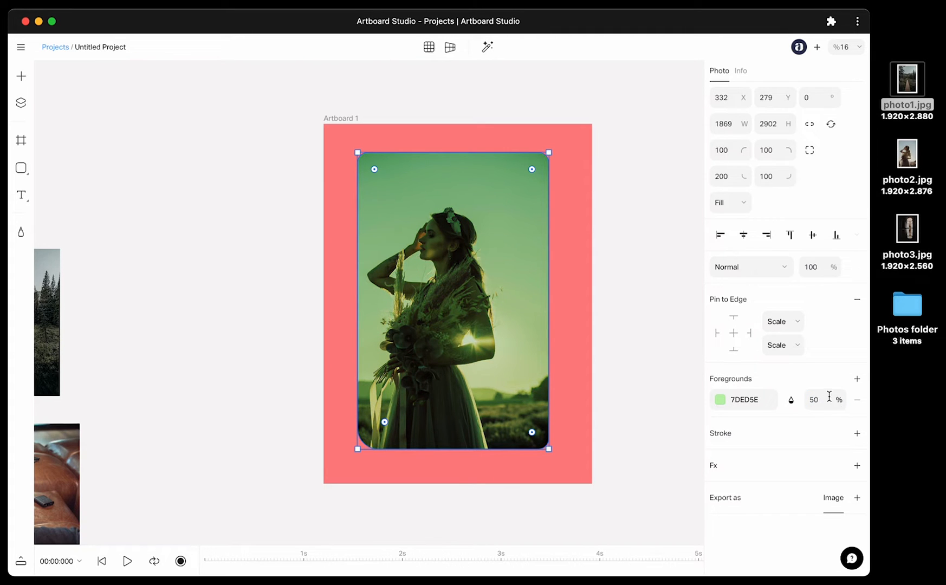
click(857, 400)
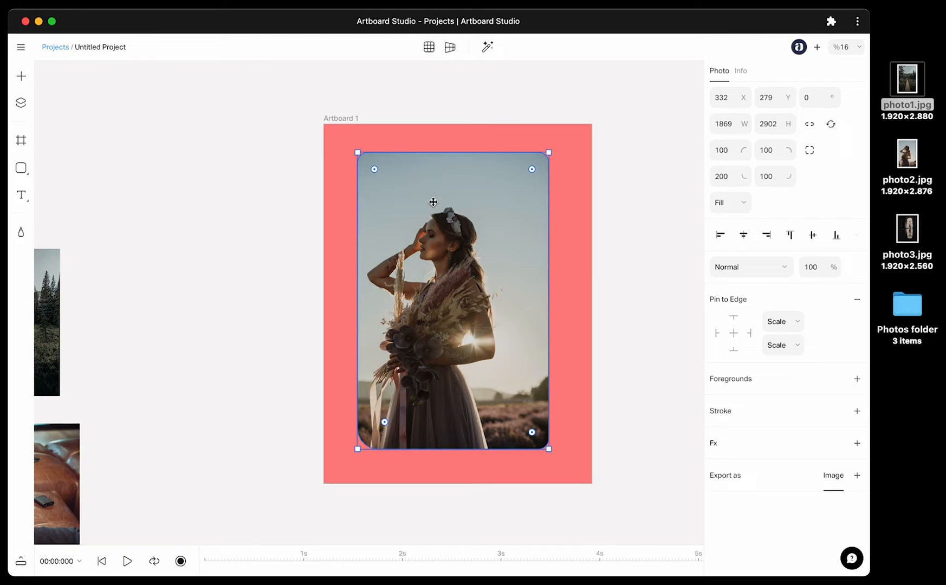
mouse_move(858, 412)
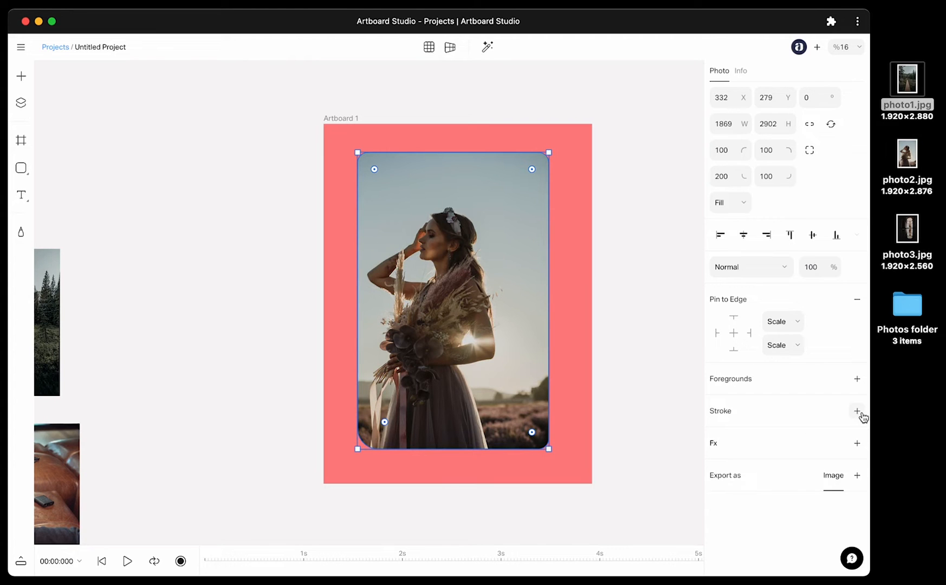
click(857, 411)
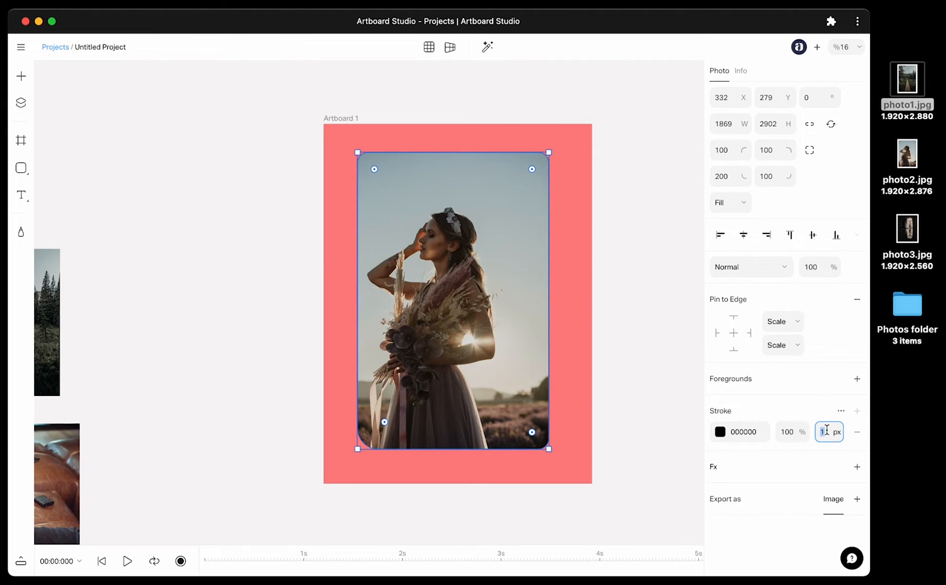
Step: Set the stroke width to 50 px, then remove the stroke and edge pinning
text(50)
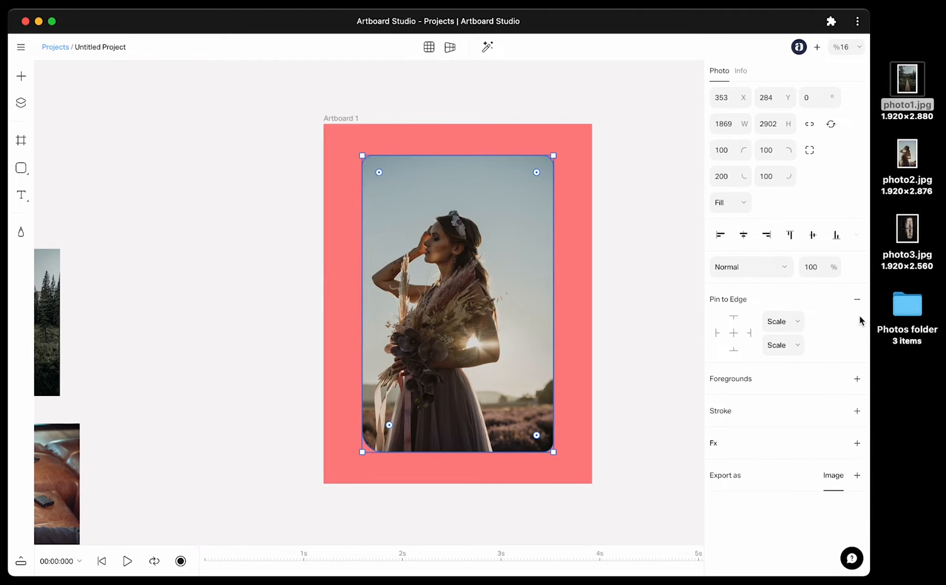
click(858, 397)
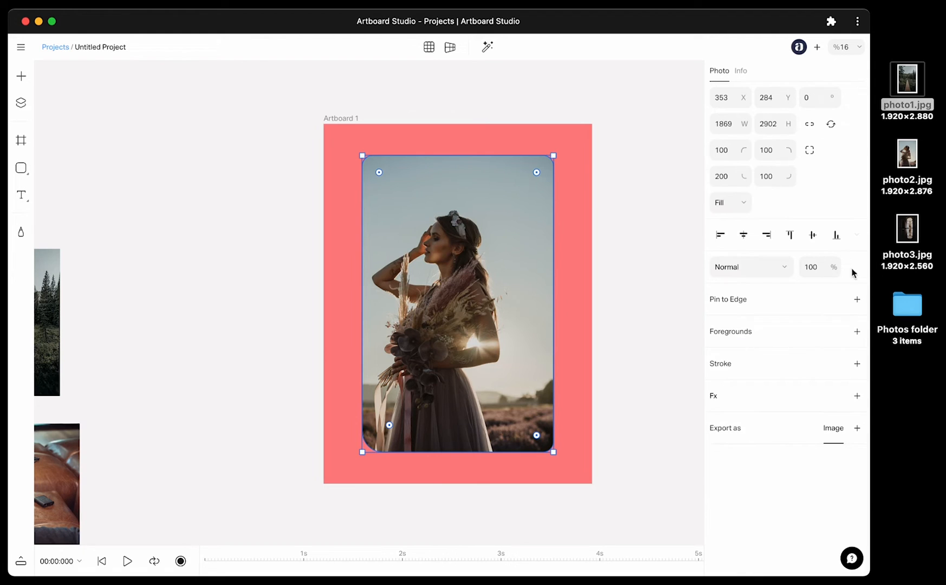
Step: Add Technicolor, Brightness and Contrast effects to the woman photo from the Fx list
click(858, 249)
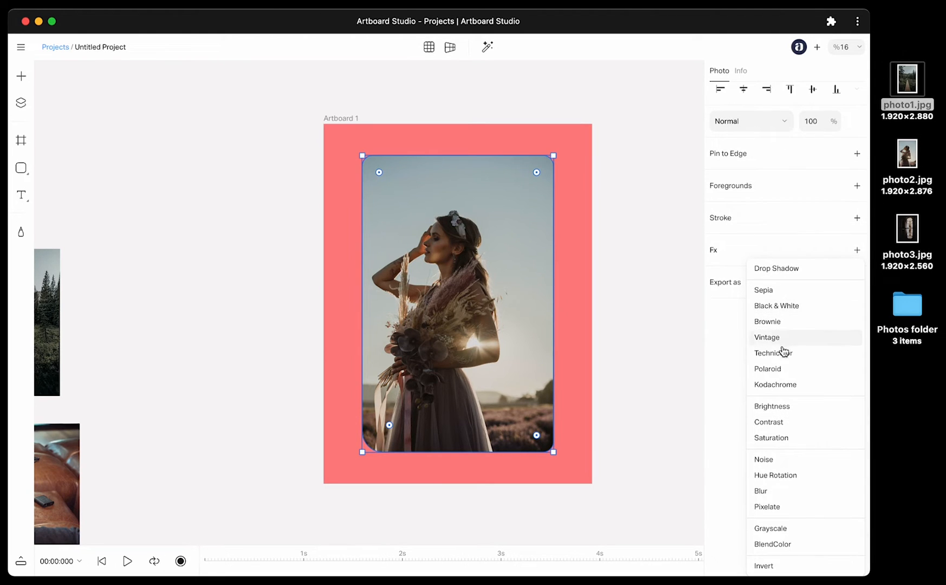
click(774, 352)
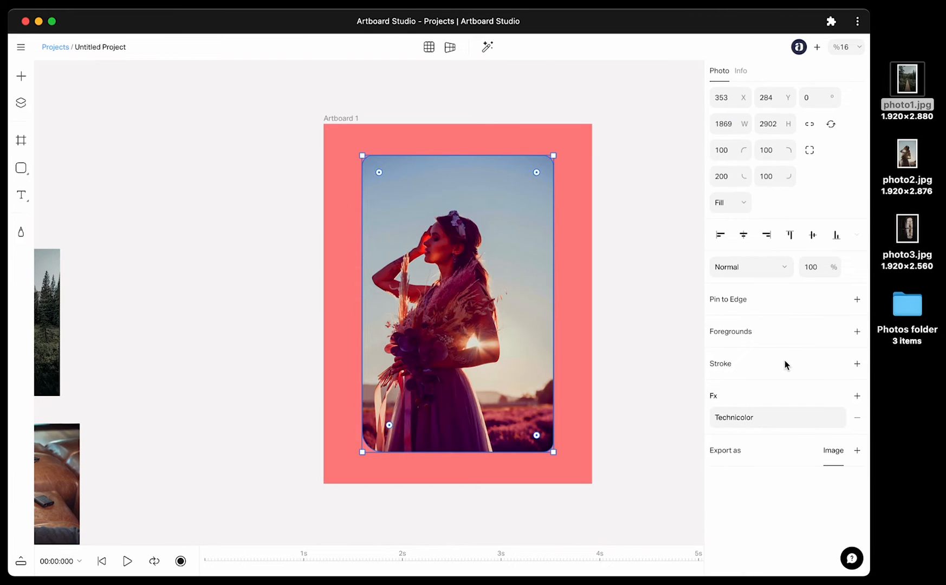
click(858, 396)
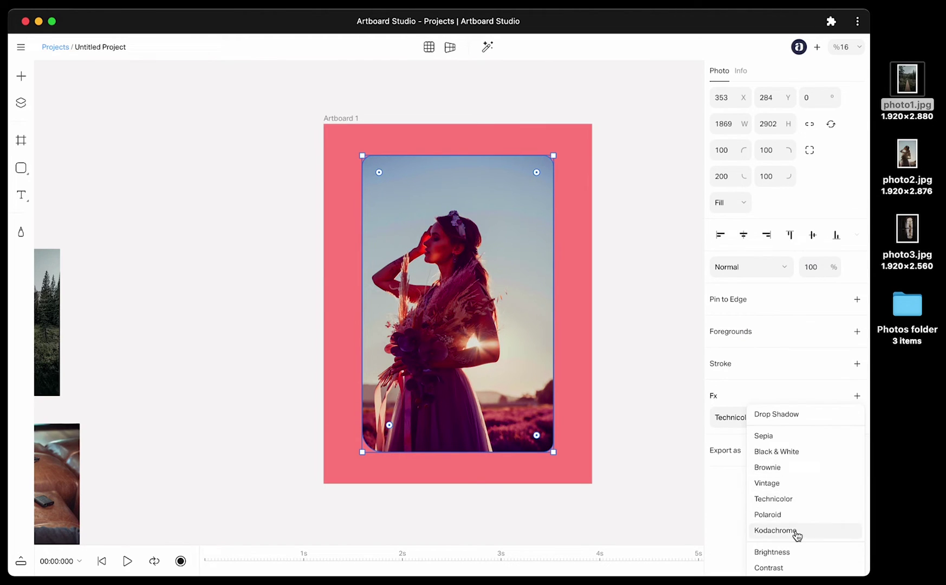
click(772, 552)
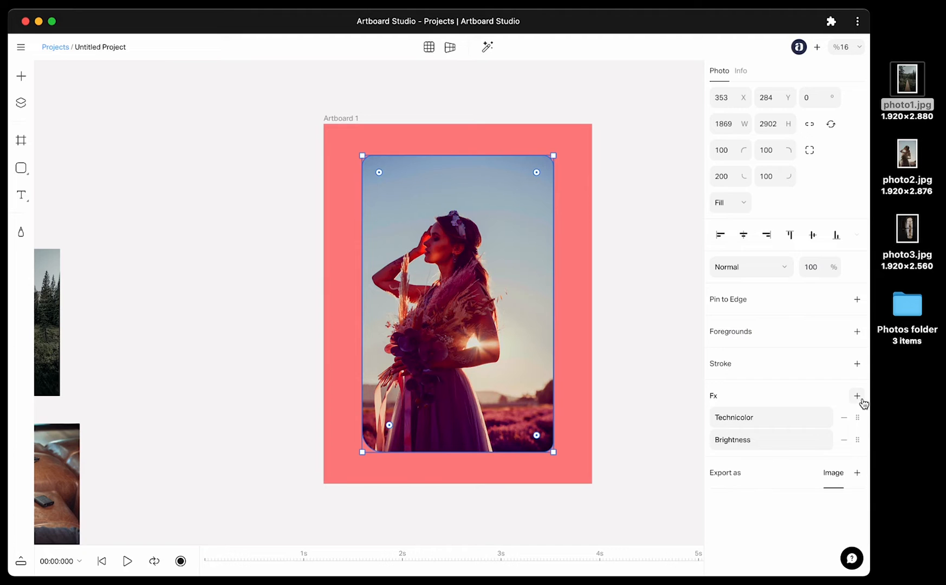
click(858, 396)
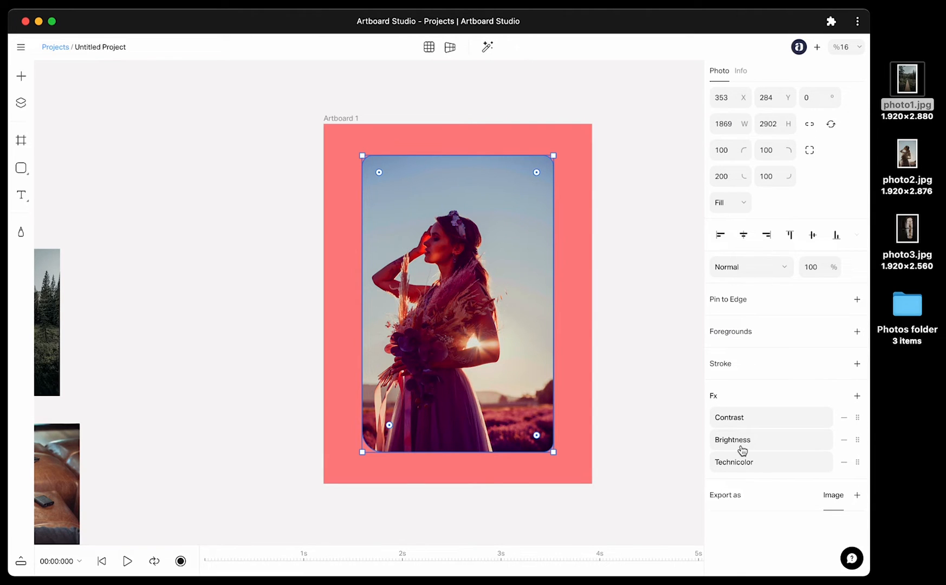
click(733, 440)
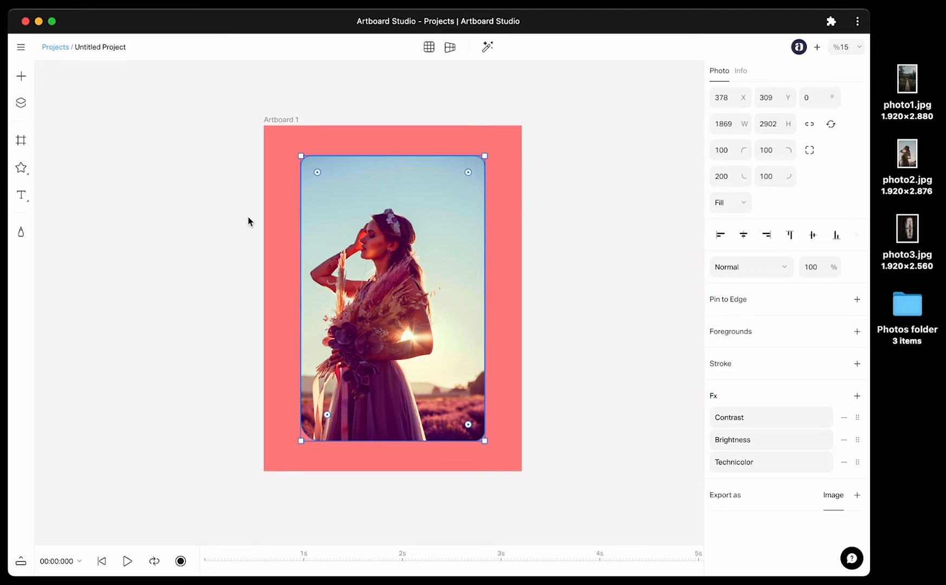
Step: Draw a star over the woman's upper body and mask the photo inside it
click(22, 167)
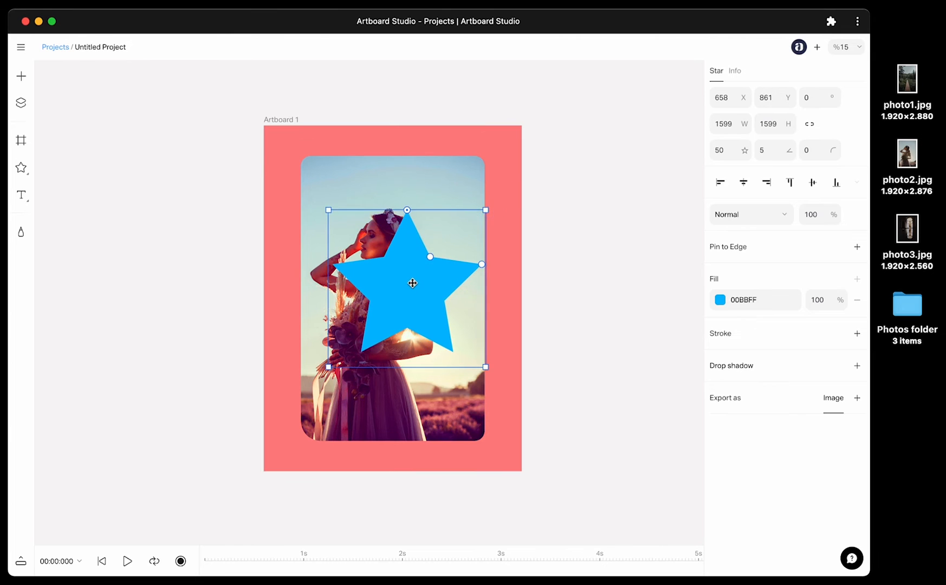
drag(413, 284, 399, 292)
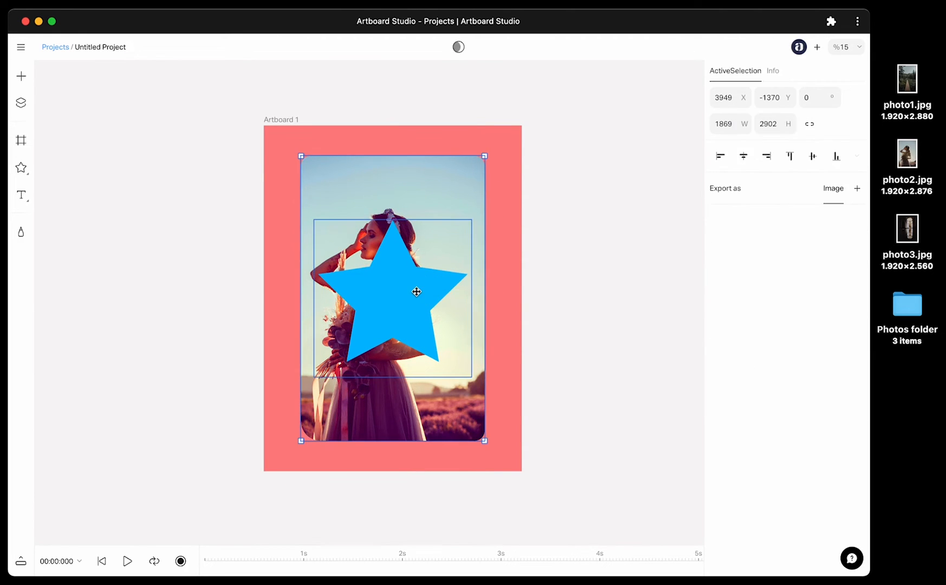
mouse_move(420, 288)
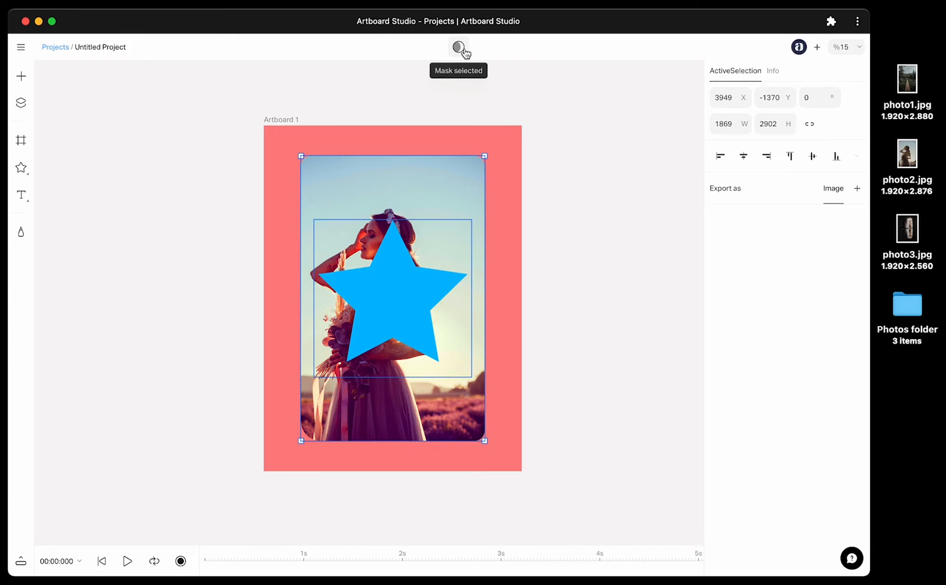
click(459, 46)
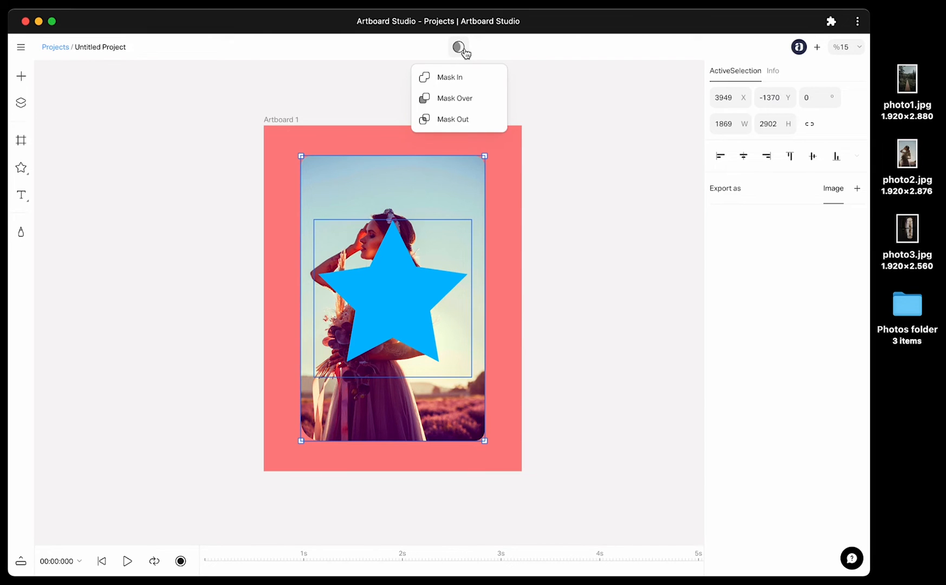
mouse_move(478, 120)
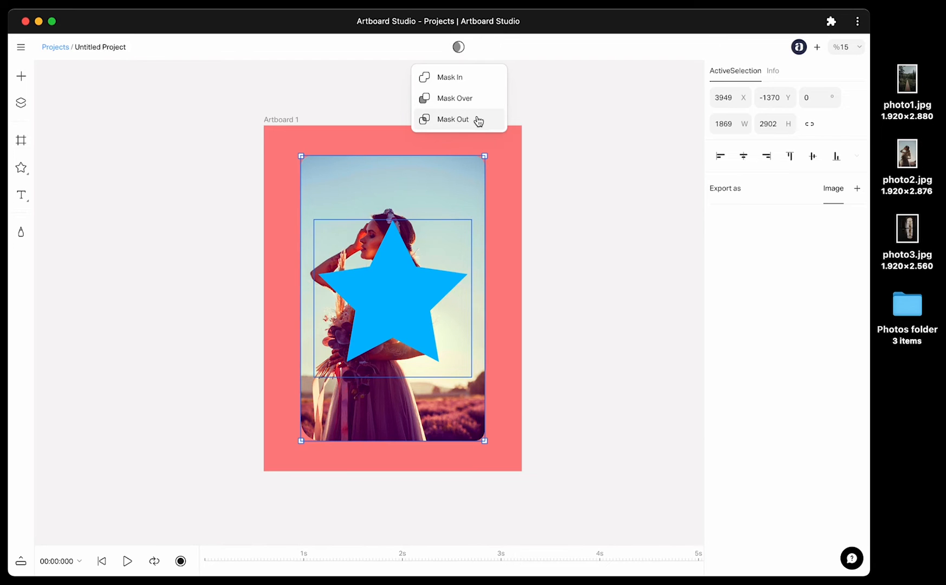
mouse_move(476, 80)
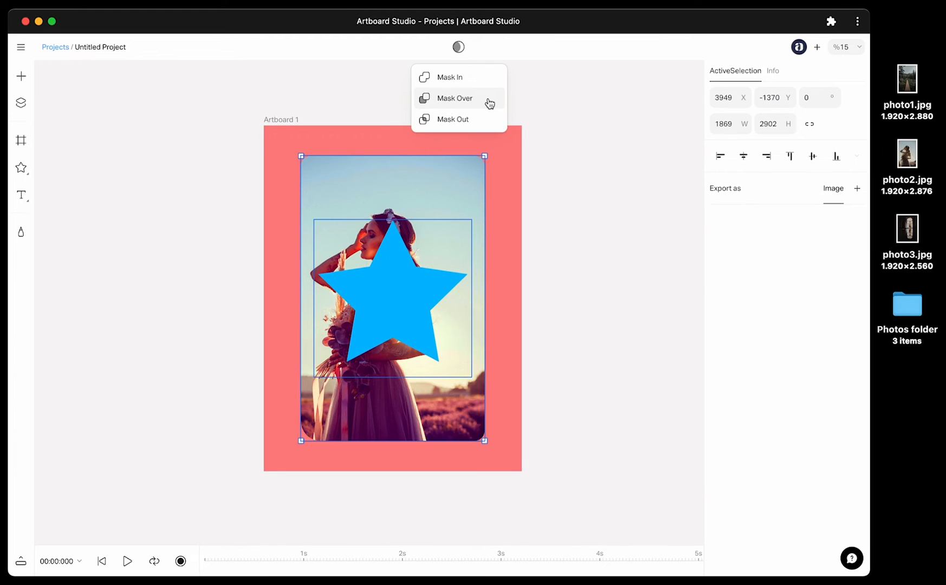
click(455, 99)
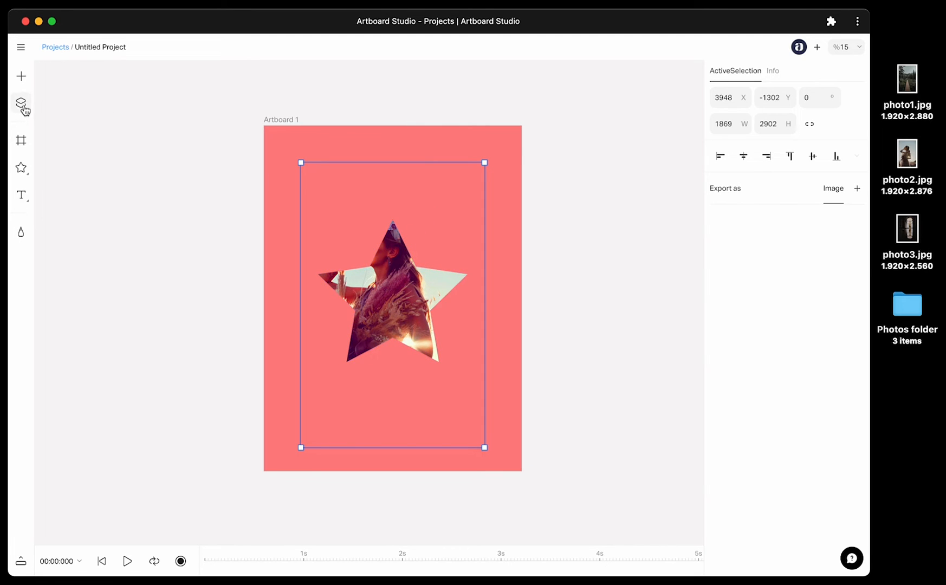
Step: Move the star and shift the photo to center the woman's face in the star
click(20, 103)
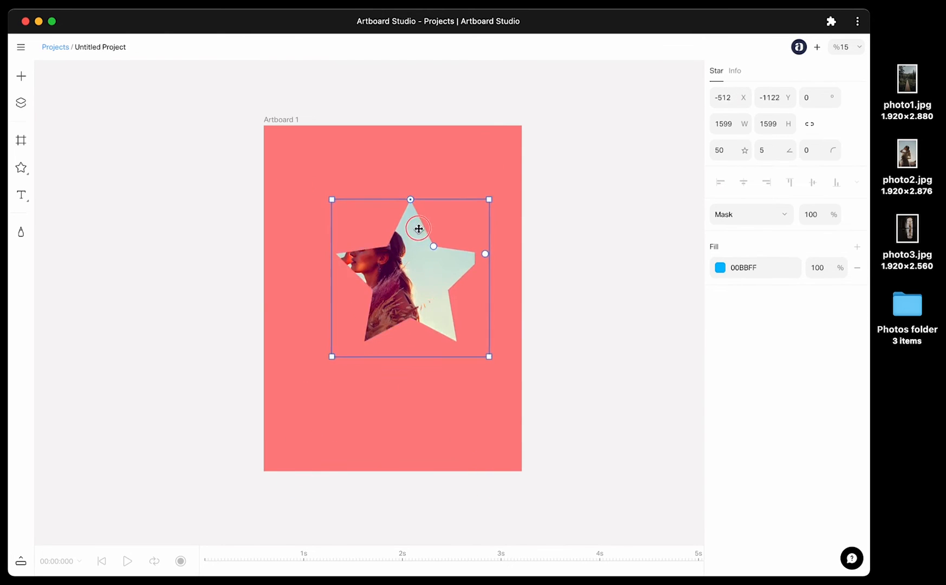
drag(418, 229, 391, 234)
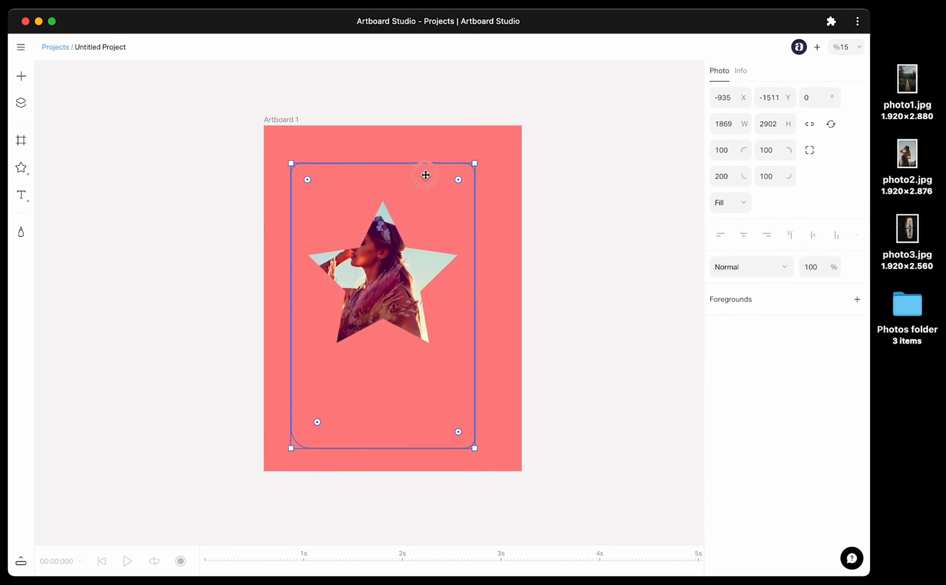
drag(425, 175, 395, 227)
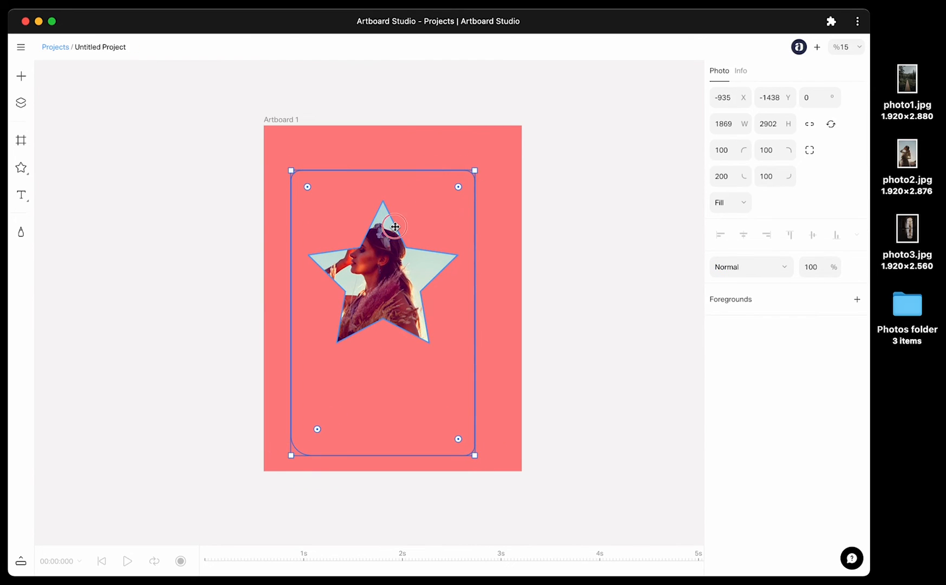
drag(458, 187, 519, 149)
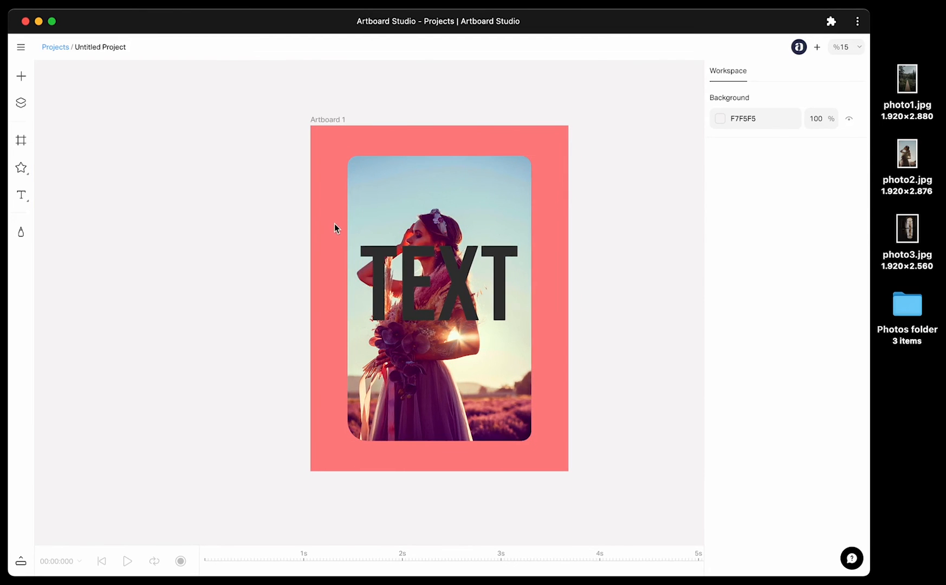
Step: Select the TEXT layer and photo and apply a mask from Mask selected
click(435, 290)
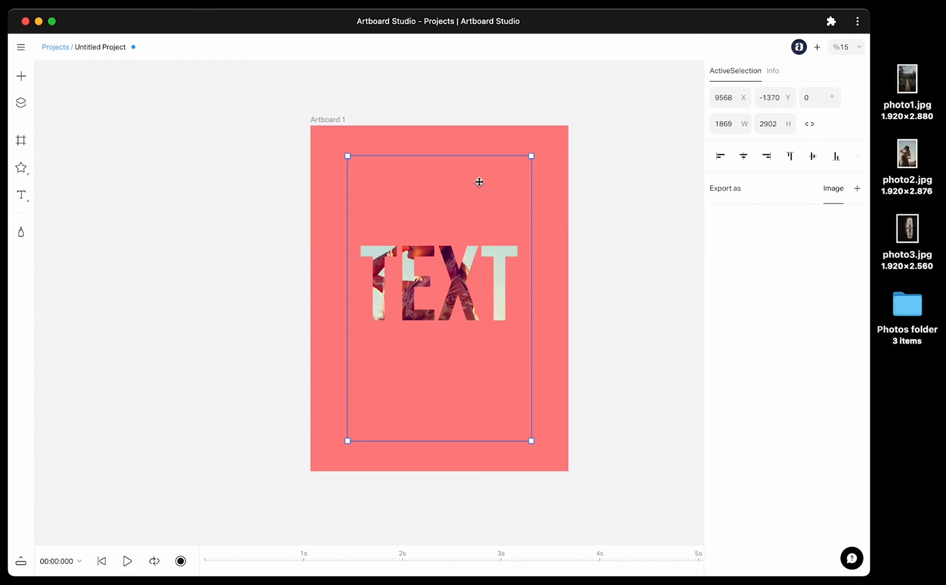
click(461, 183)
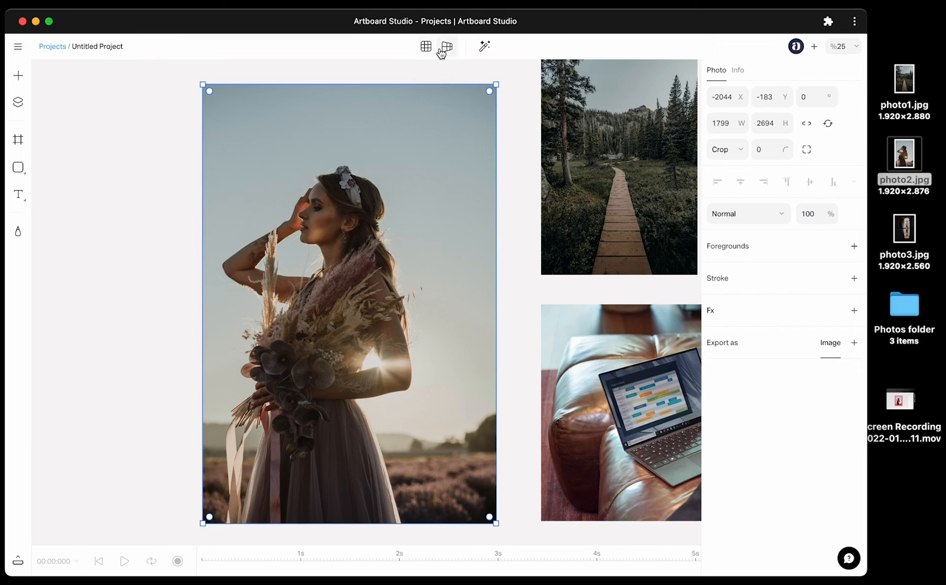
mouse_move(425, 47)
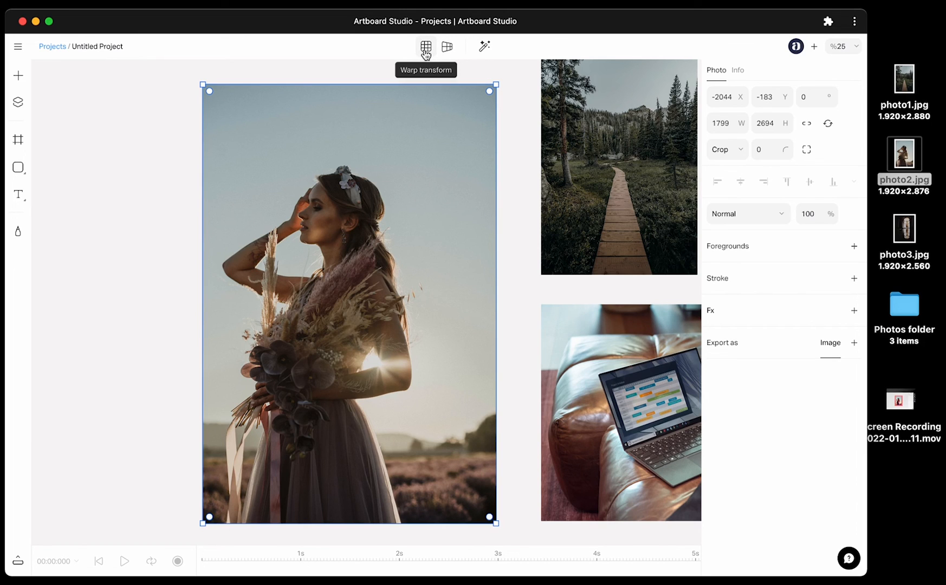
click(425, 46)
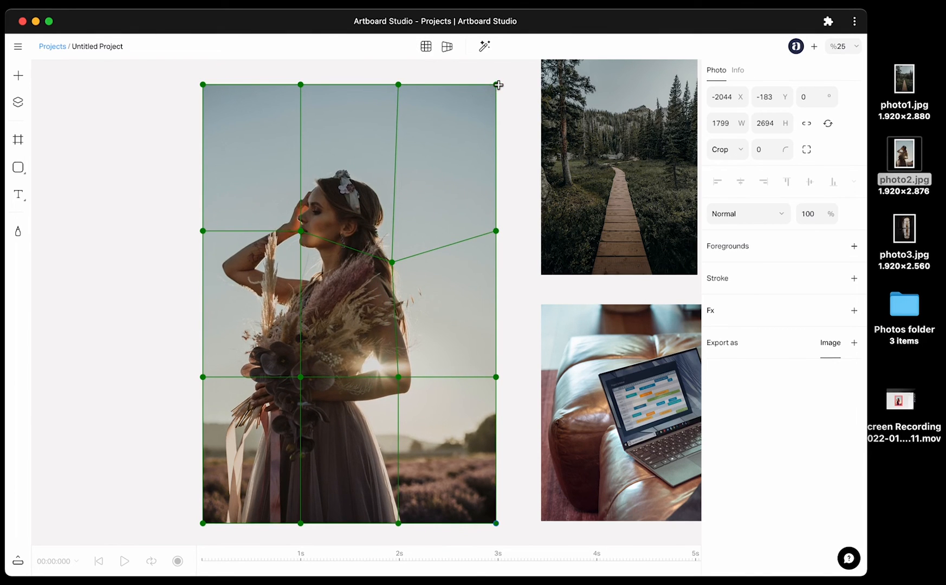
drag(496, 85, 495, 149)
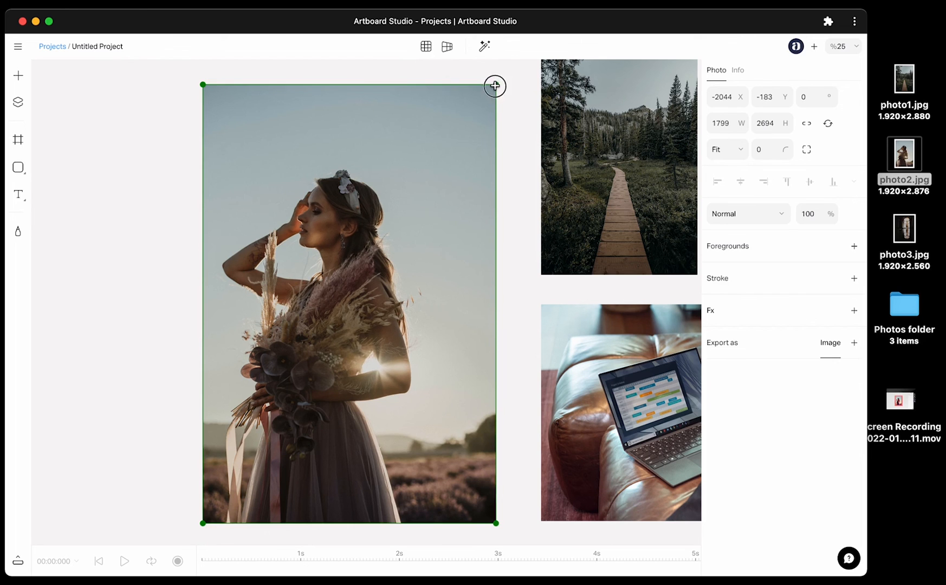
drag(495, 85, 416, 196)
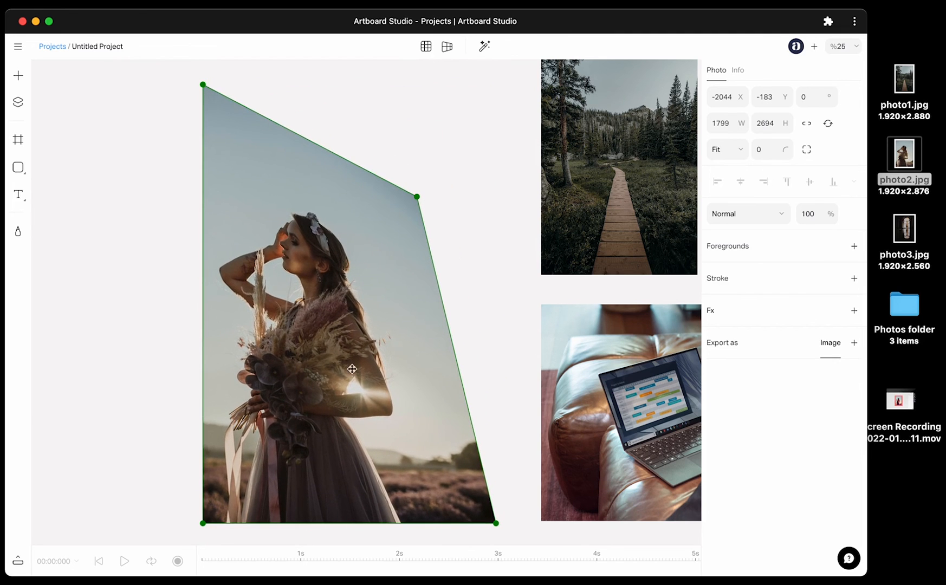
drag(202, 523, 175, 381)
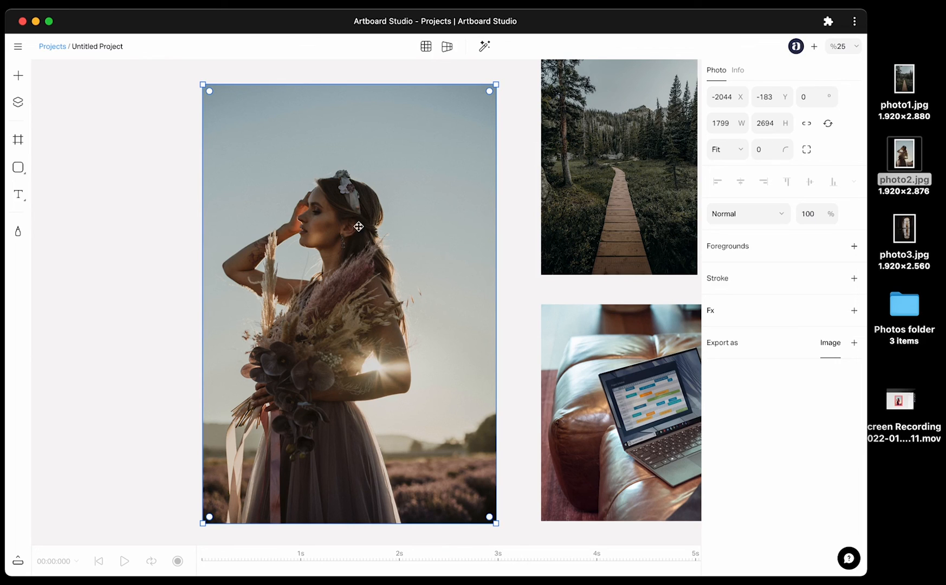
mouse_move(485, 46)
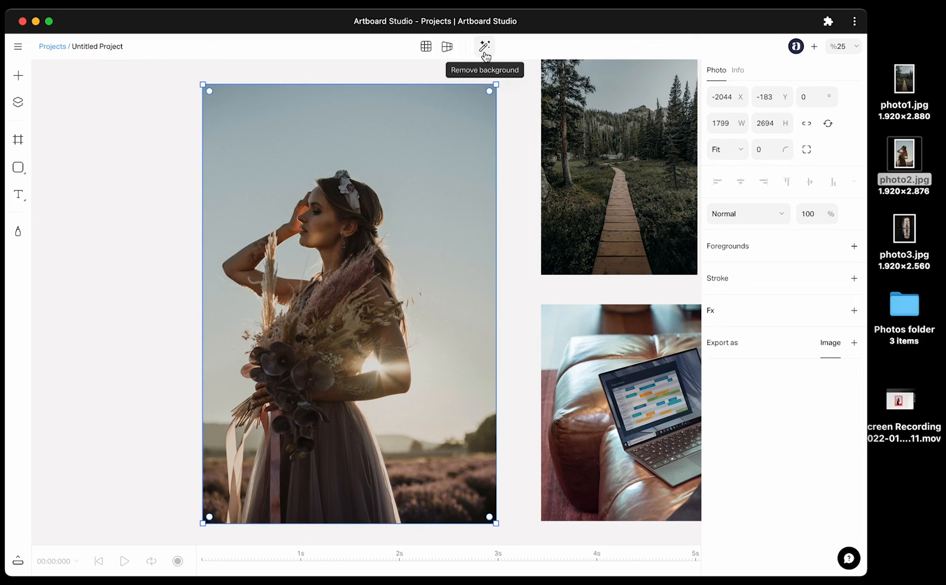
Step: Start background removal on the woman photo and switch to the hair refinement brush
click(485, 46)
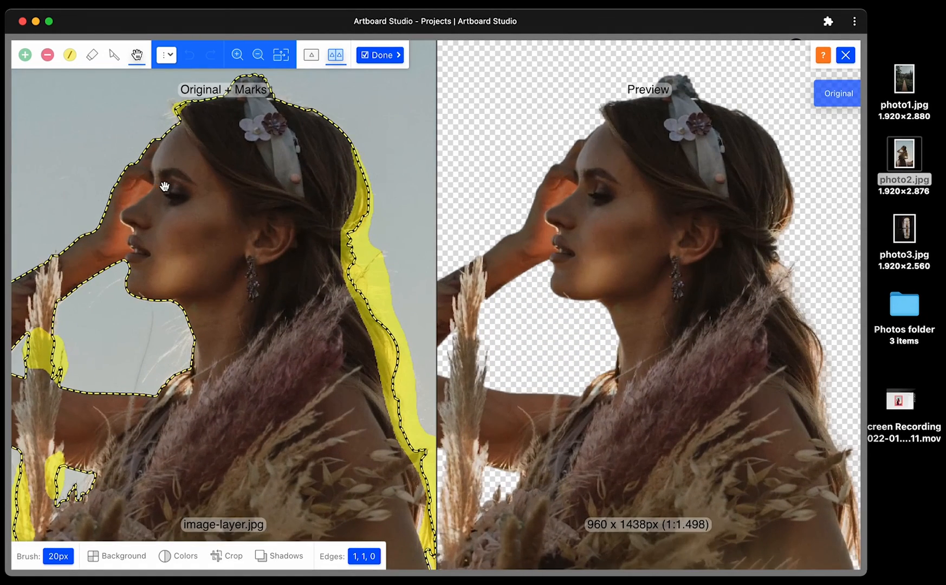
click(67, 54)
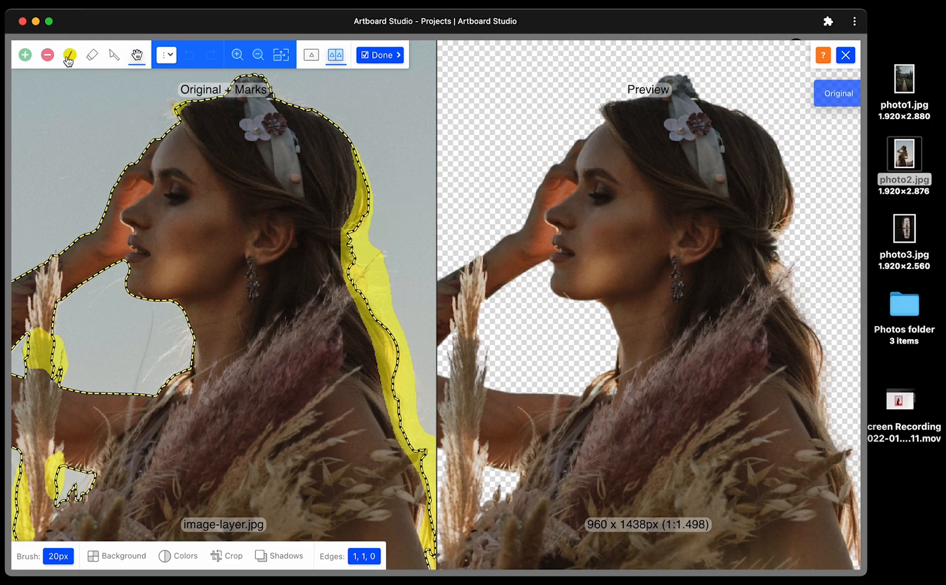
click(379, 54)
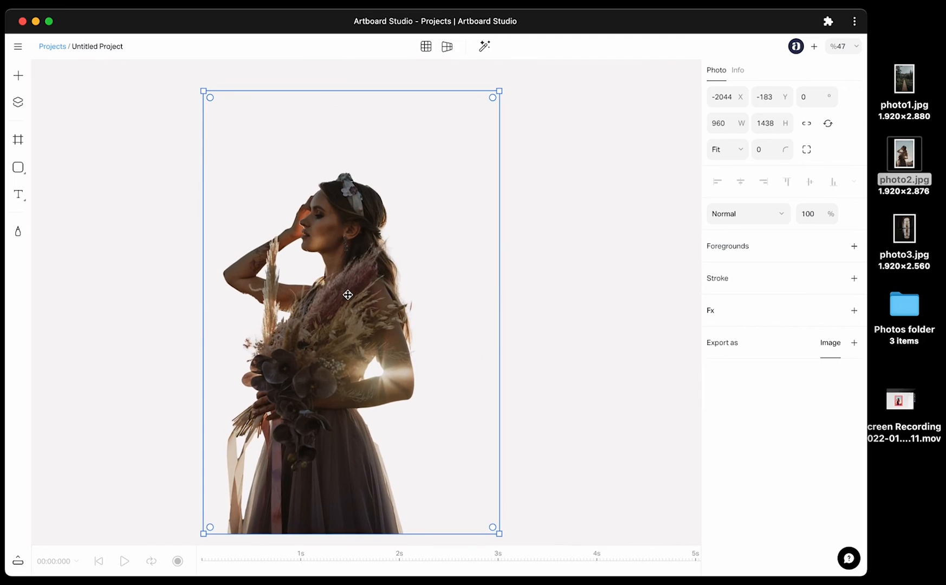
Step: Drag the woman cutout slightly right on the canvas
drag(347, 295, 377, 278)
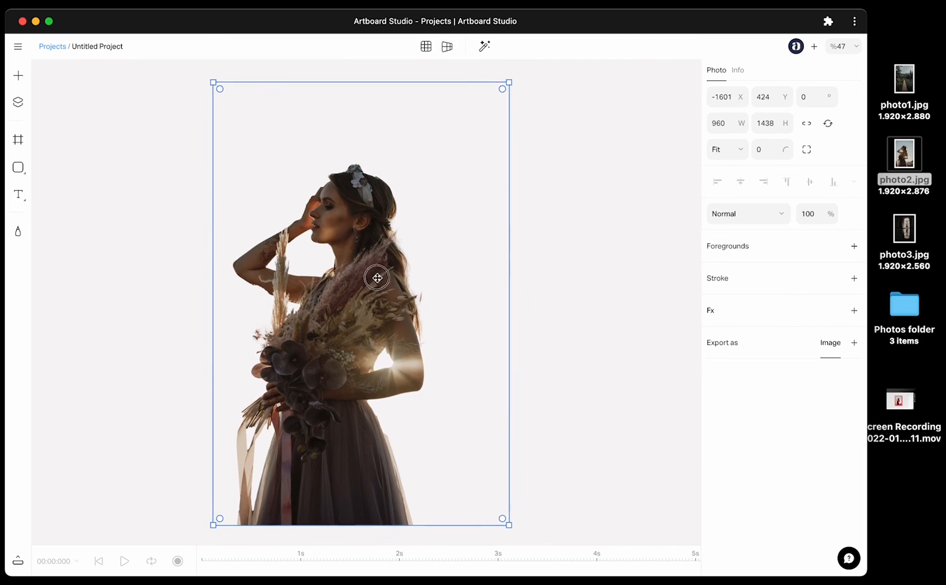